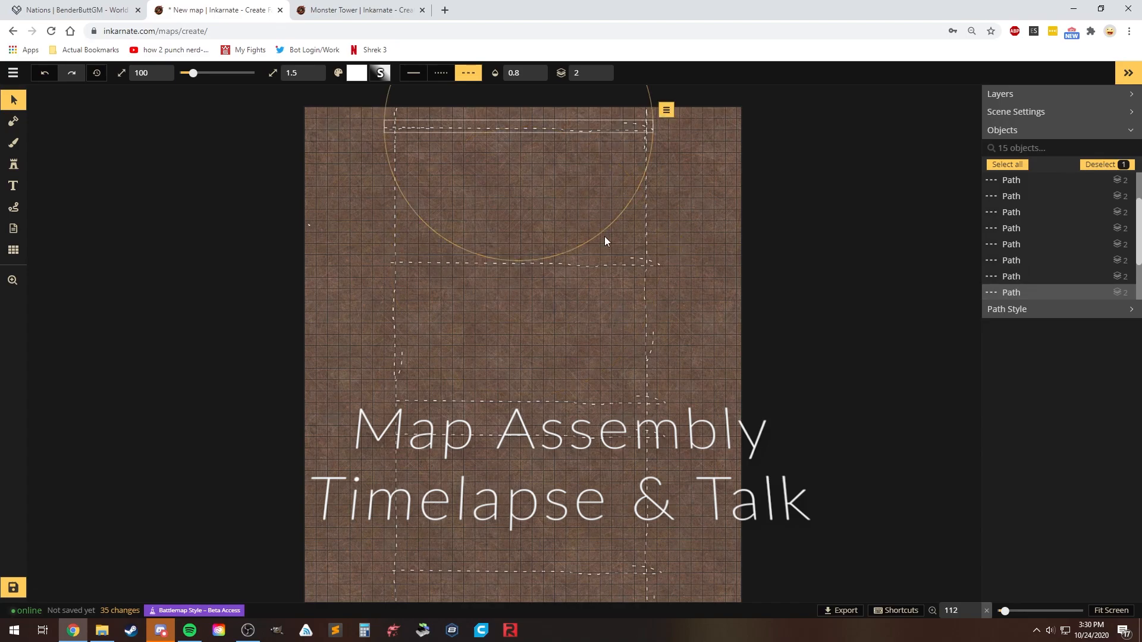
# Step: Trace the white deck outline with paths and duplicate it into the lower ship frame
pyautogui.click(13, 208)
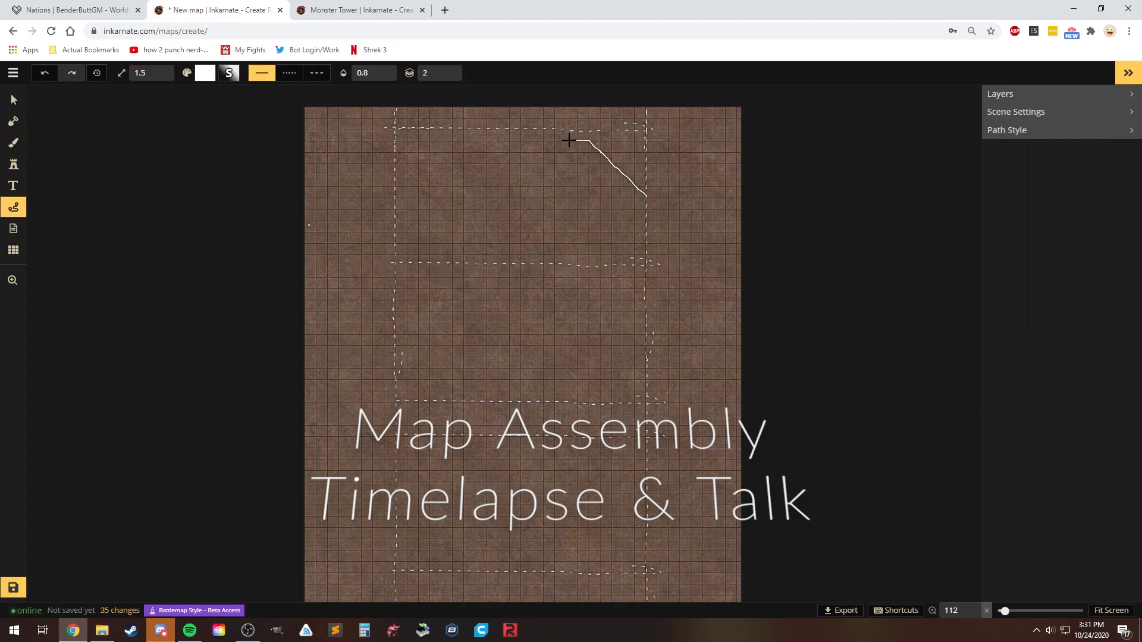
pyautogui.click(466, 136)
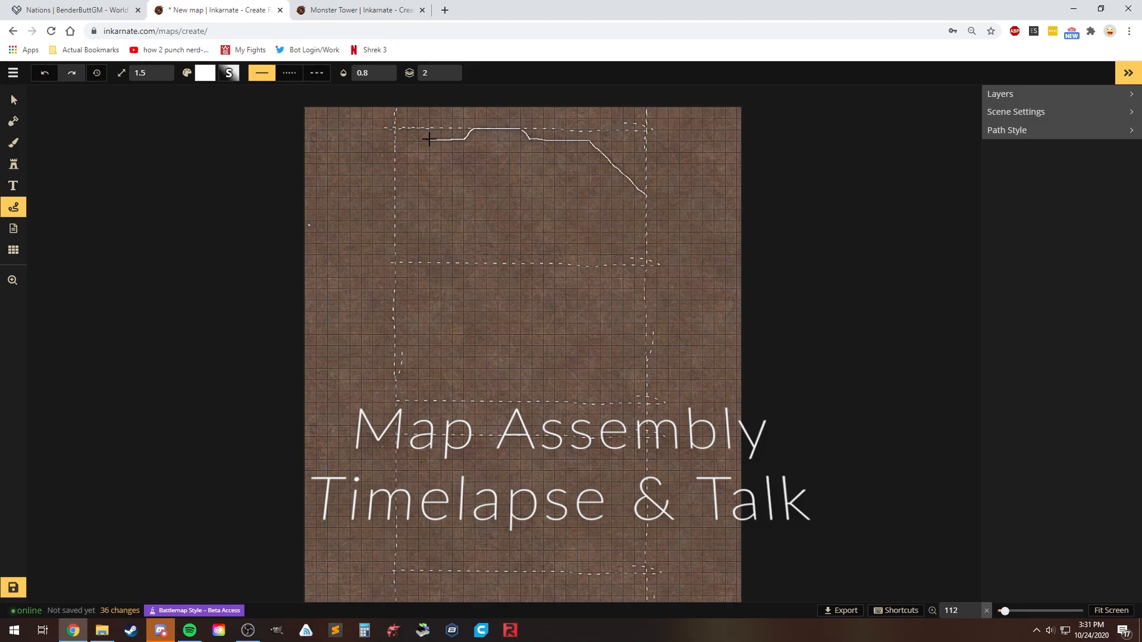
pyautogui.click(13, 99)
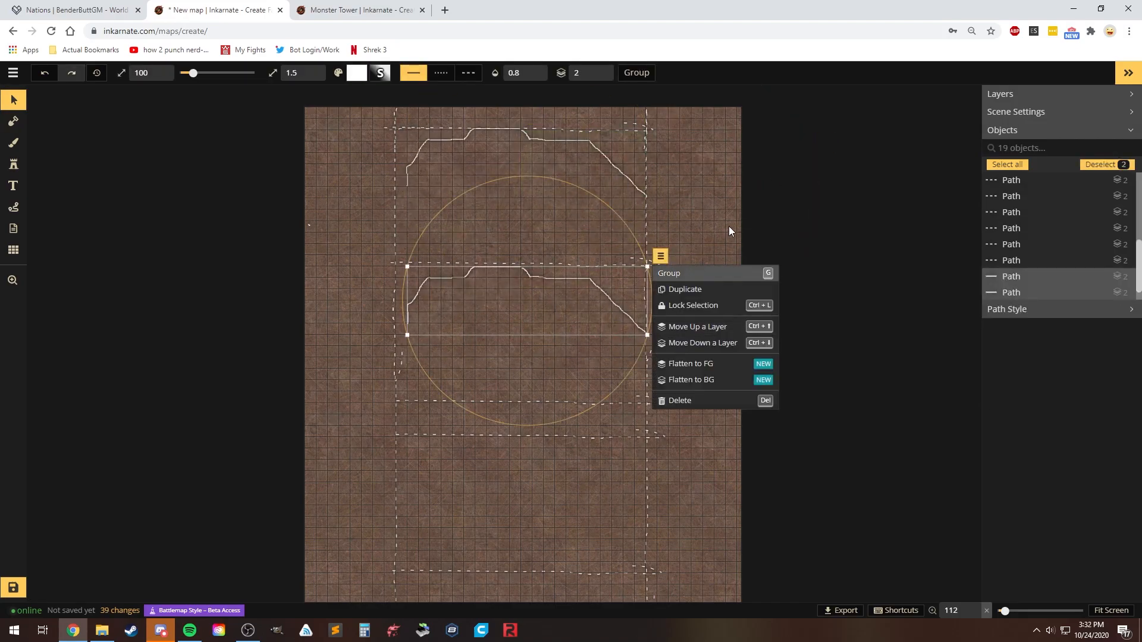
pyautogui.click(684, 289)
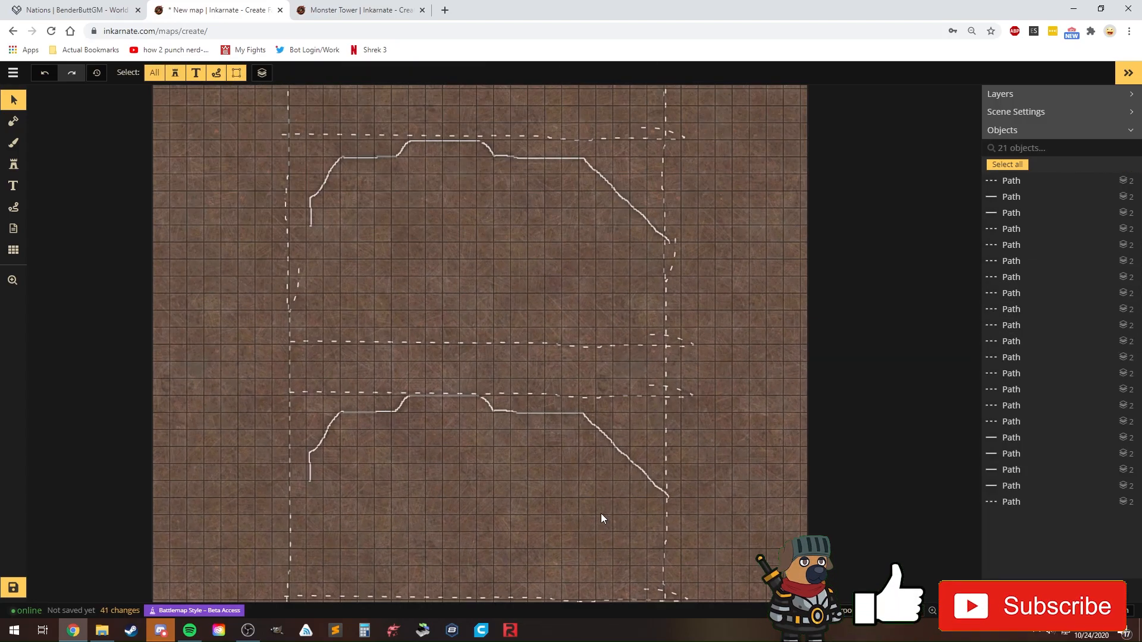
pyautogui.click(13, 164)
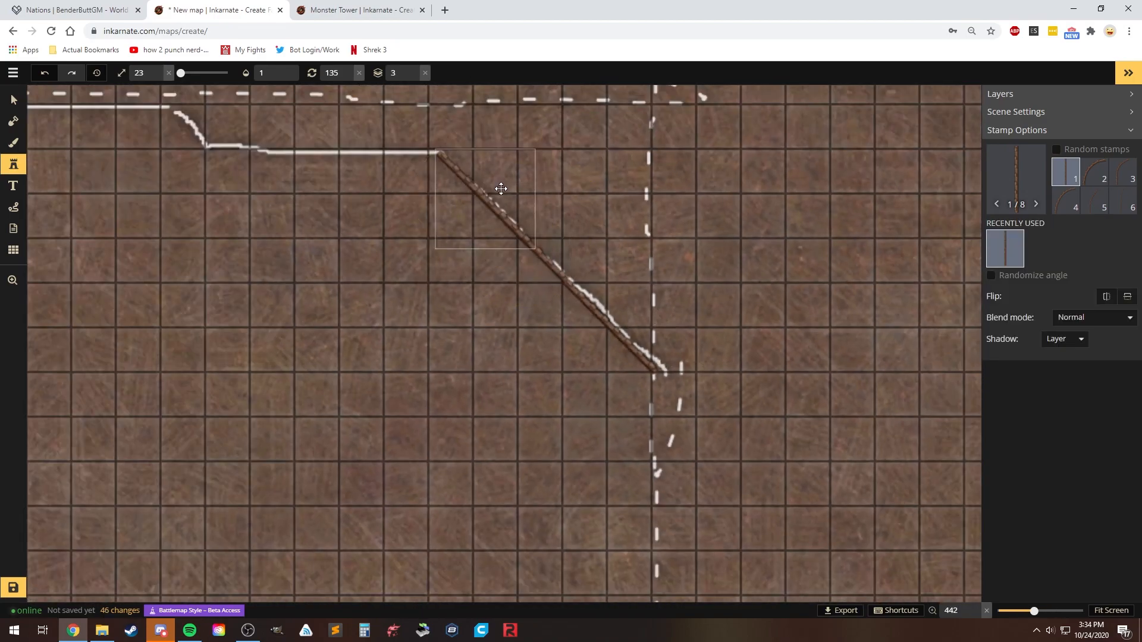
# Step: Place Ship Railings segments along the outline, then group, flip and position copies around it
pyautogui.click(13, 100)
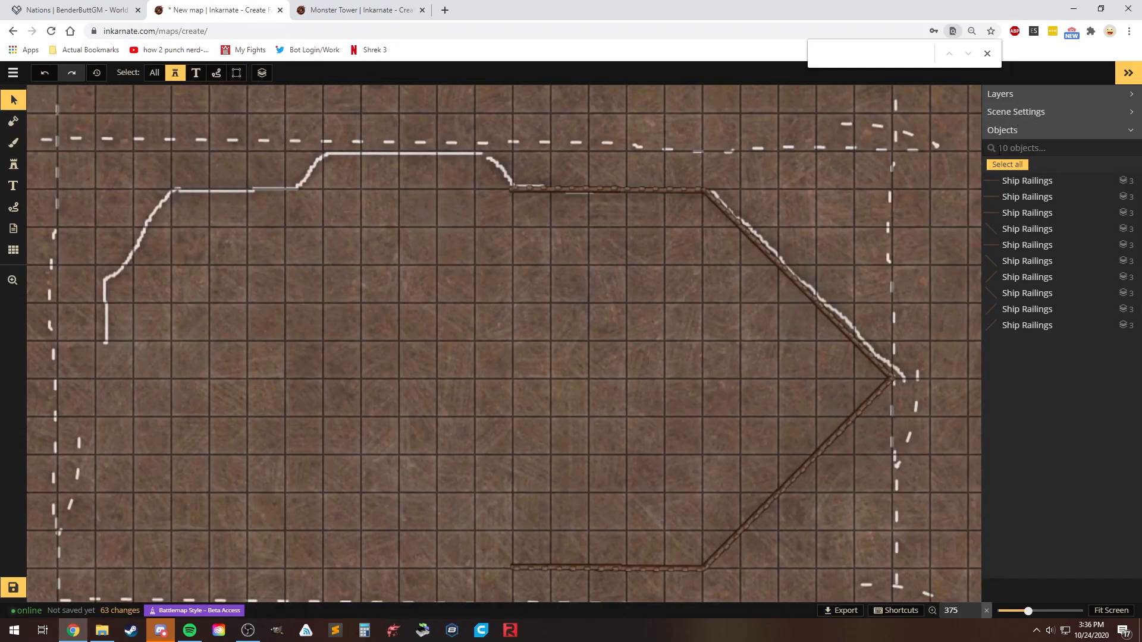
pyautogui.click(13, 164)
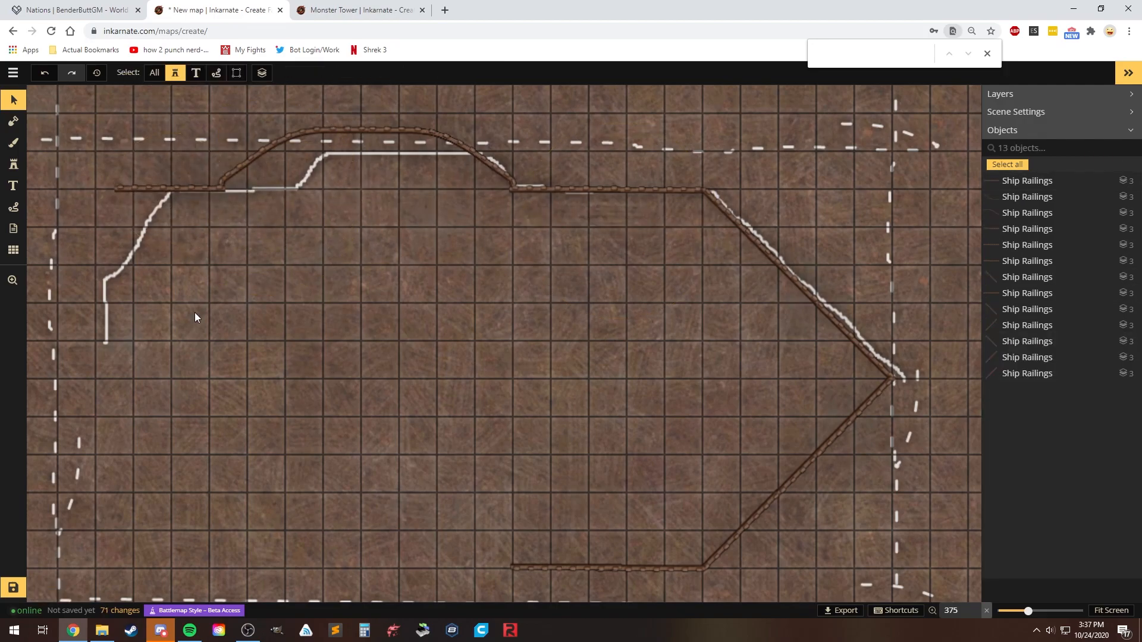
pyautogui.click(583, 363)
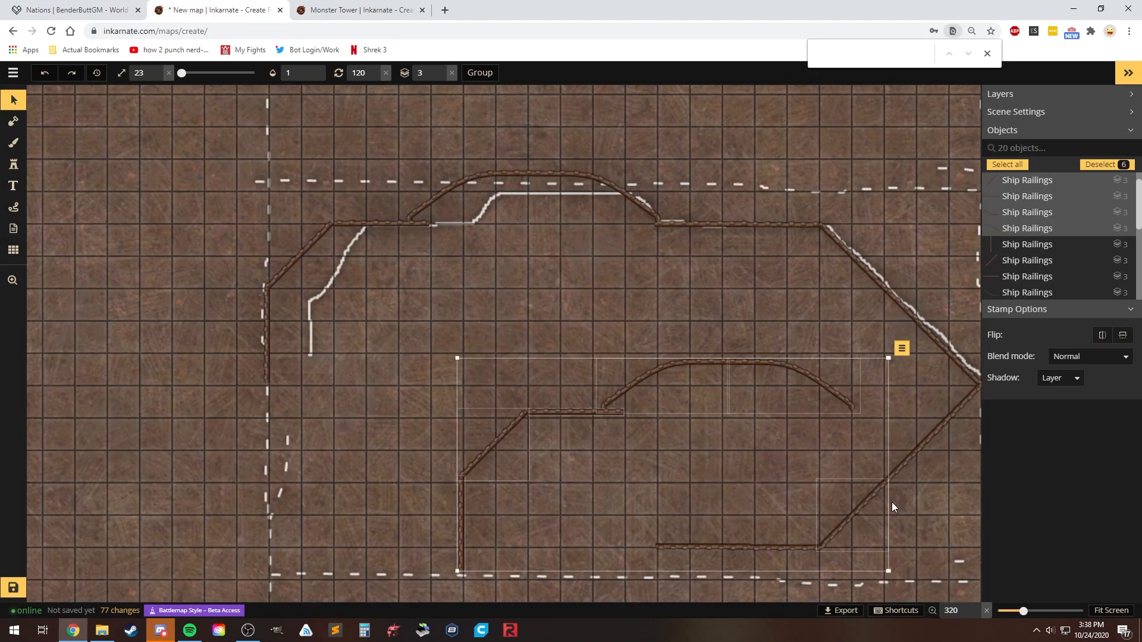
pyautogui.click(478, 72)
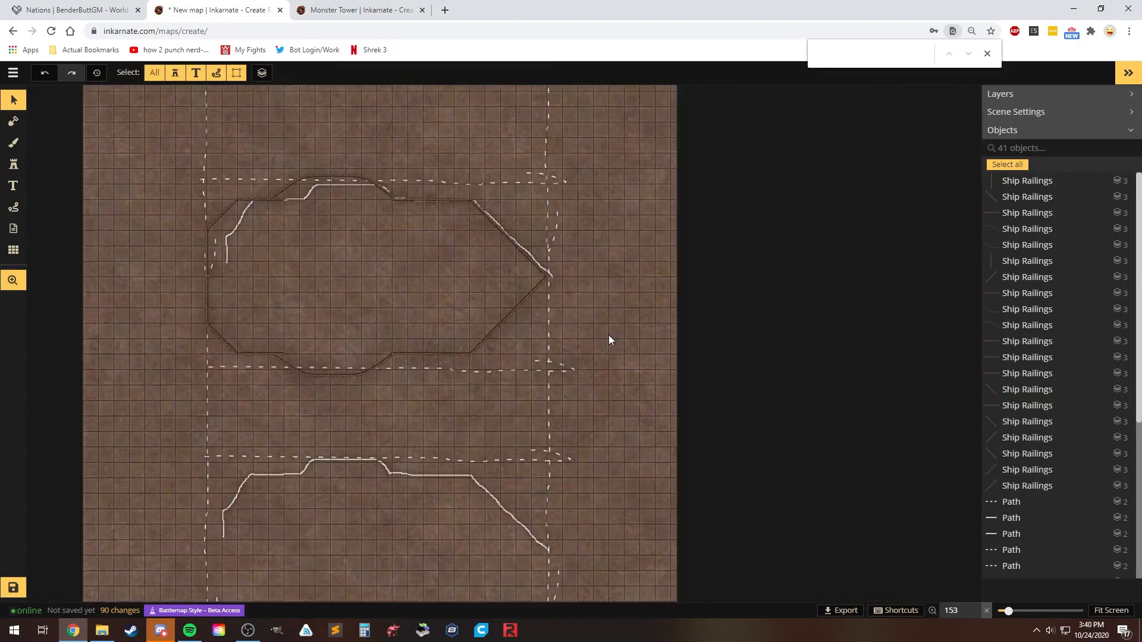
# Step: Mask the hull interior with round Add and Subtract strokes, then brush wood planks inside
pyautogui.click(12, 121)
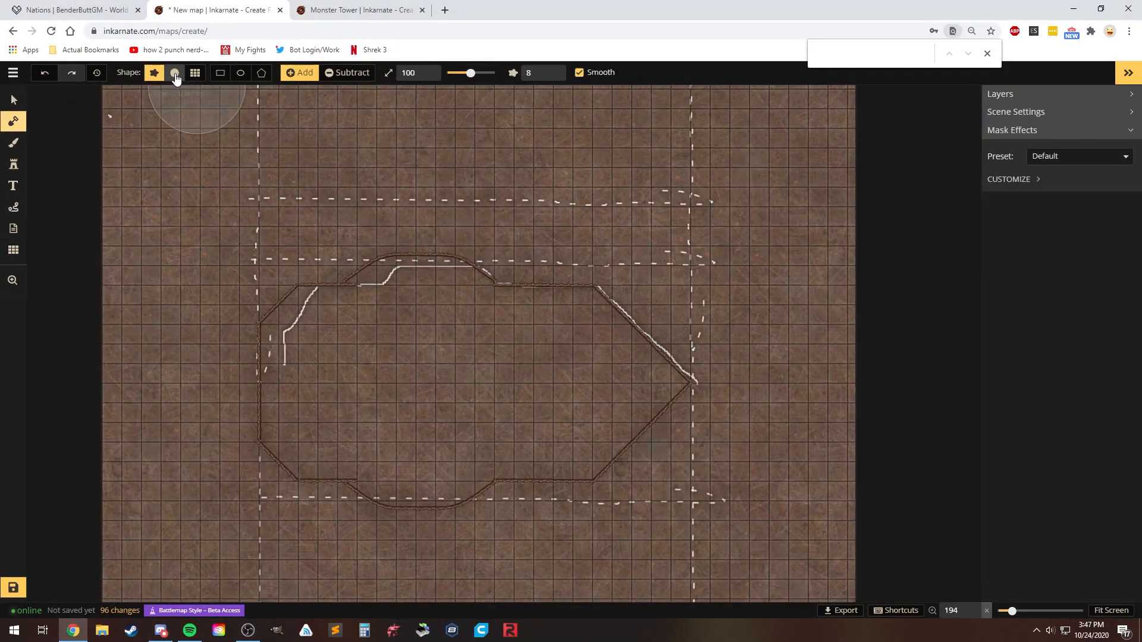
pyautogui.click(219, 72)
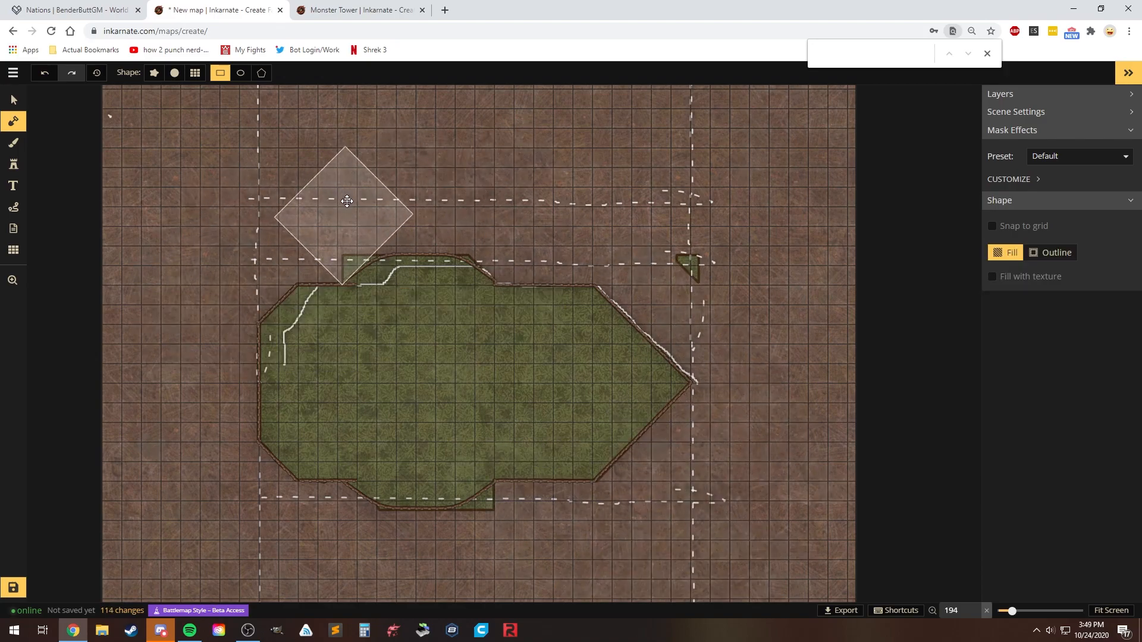
pyautogui.click(173, 72)
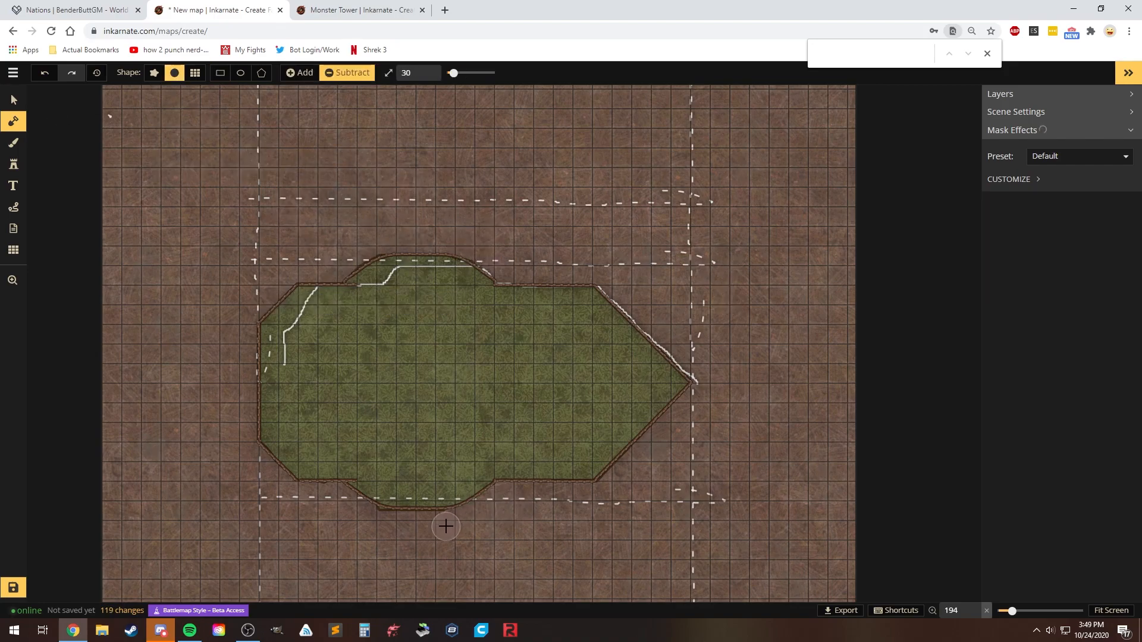
pyautogui.click(13, 142)
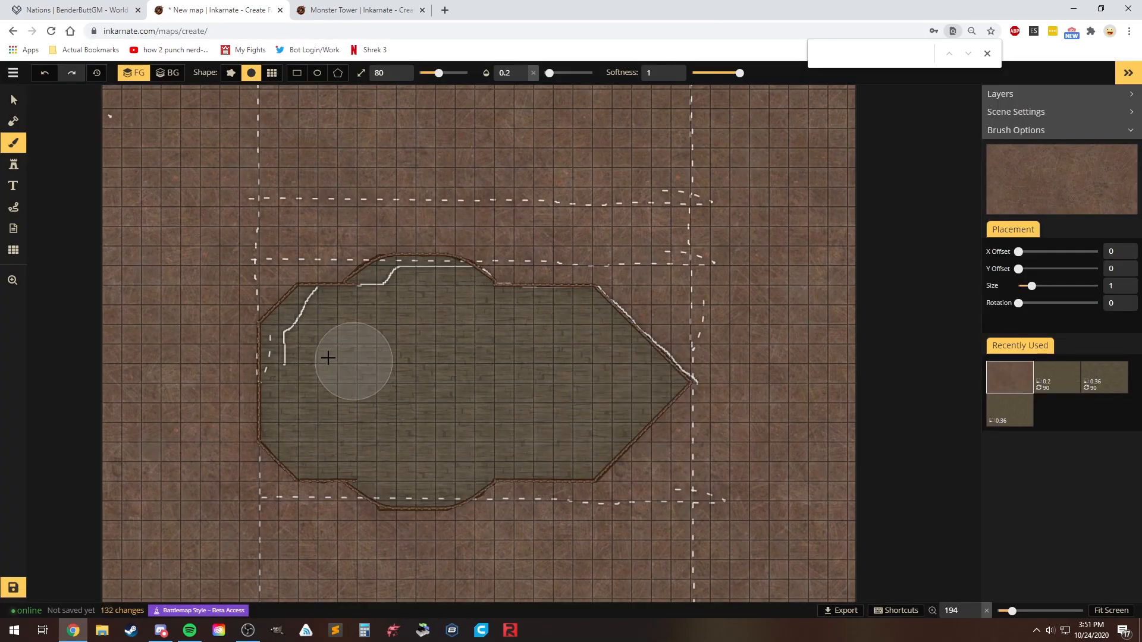
pyautogui.click(12, 99)
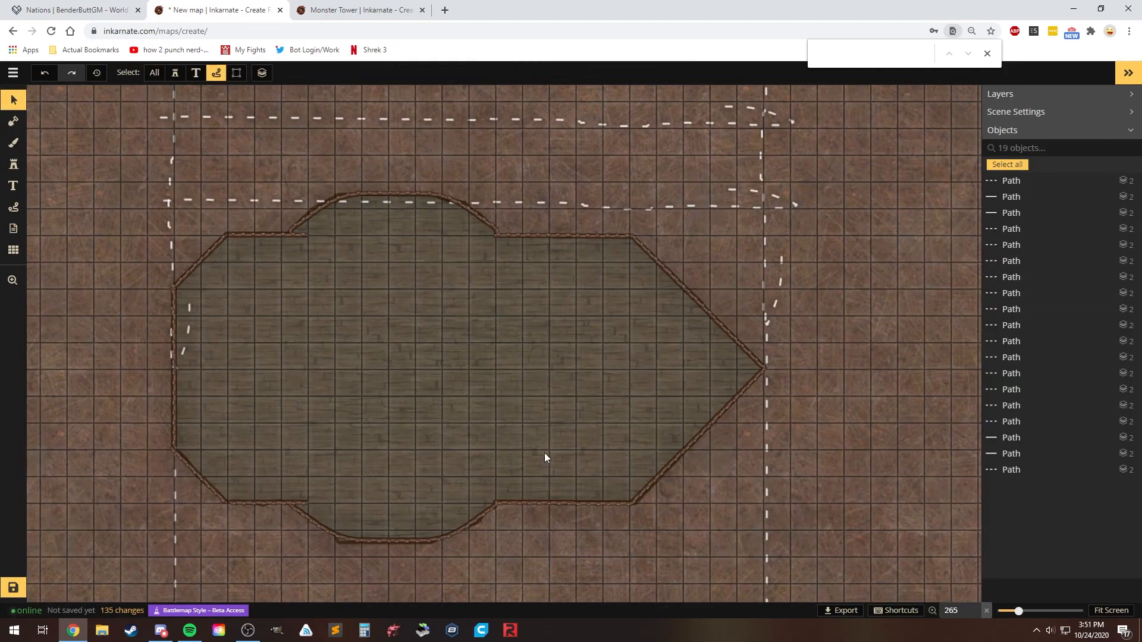
# Step: Stamp barrels on the middle deck, then select the Sailing Ship stamp on the Ships map
pyautogui.click(12, 164)
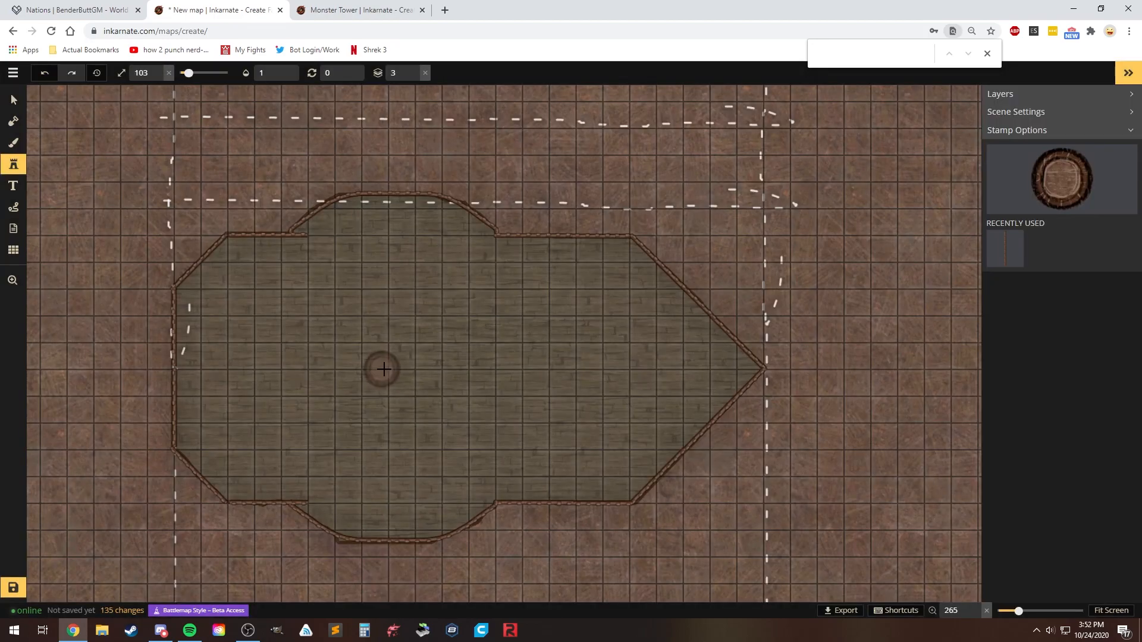
pyautogui.click(515, 342)
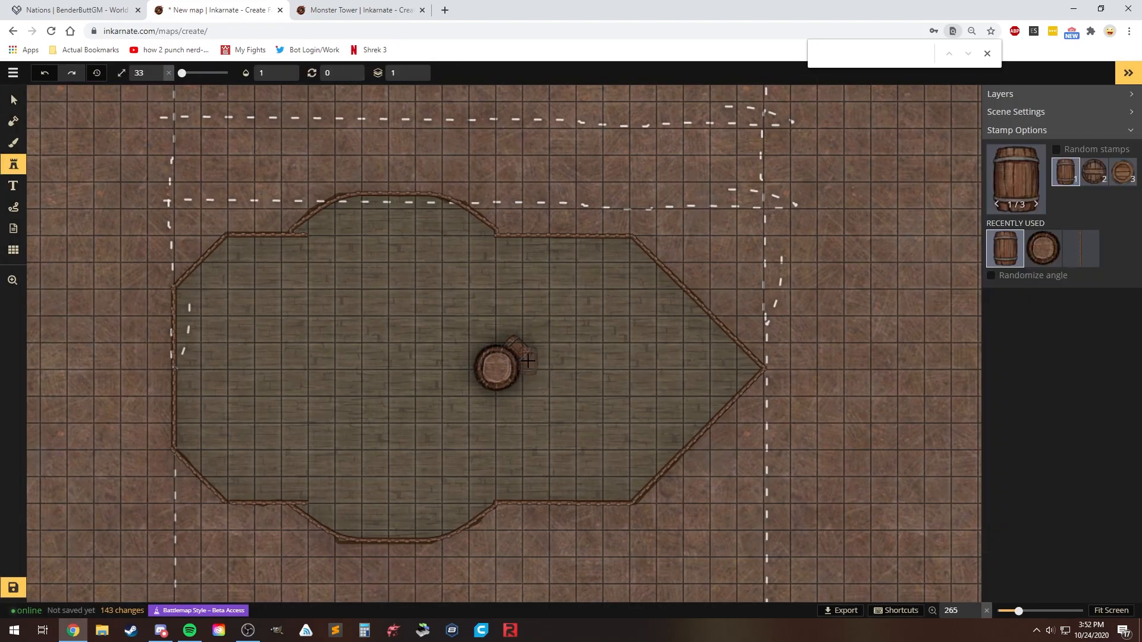
pyautogui.click(503, 364)
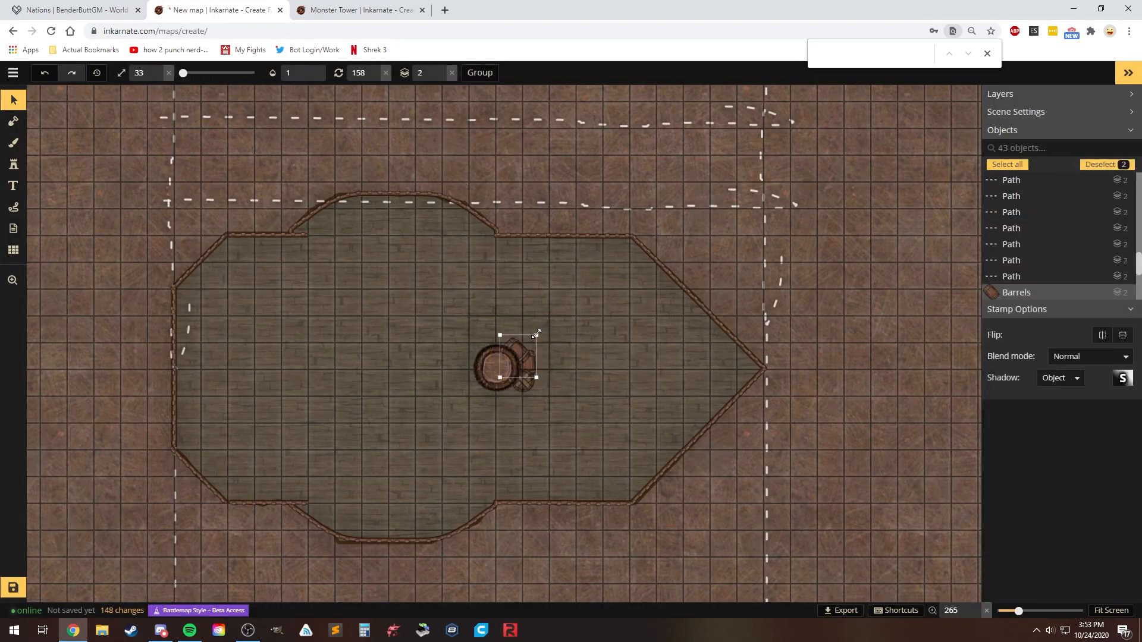
pyautogui.click(13, 164)
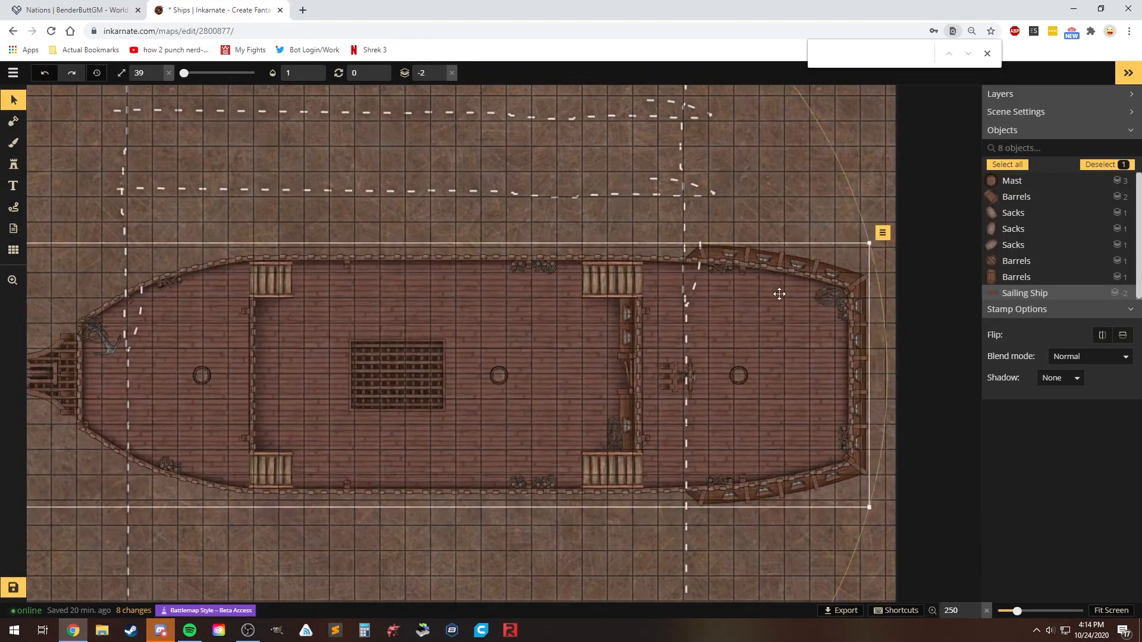
# Step: Delete the mast, cluster barrels and sacks mid-deck, and paint blue water around the hull
pyautogui.scroll(-3)
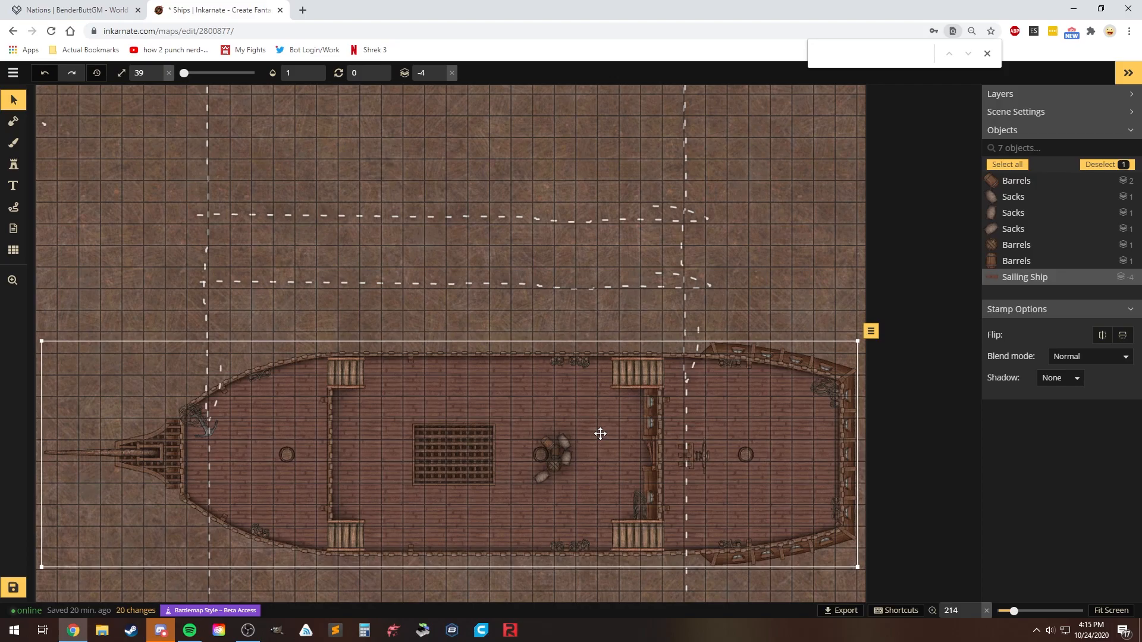
pyautogui.scroll(3)
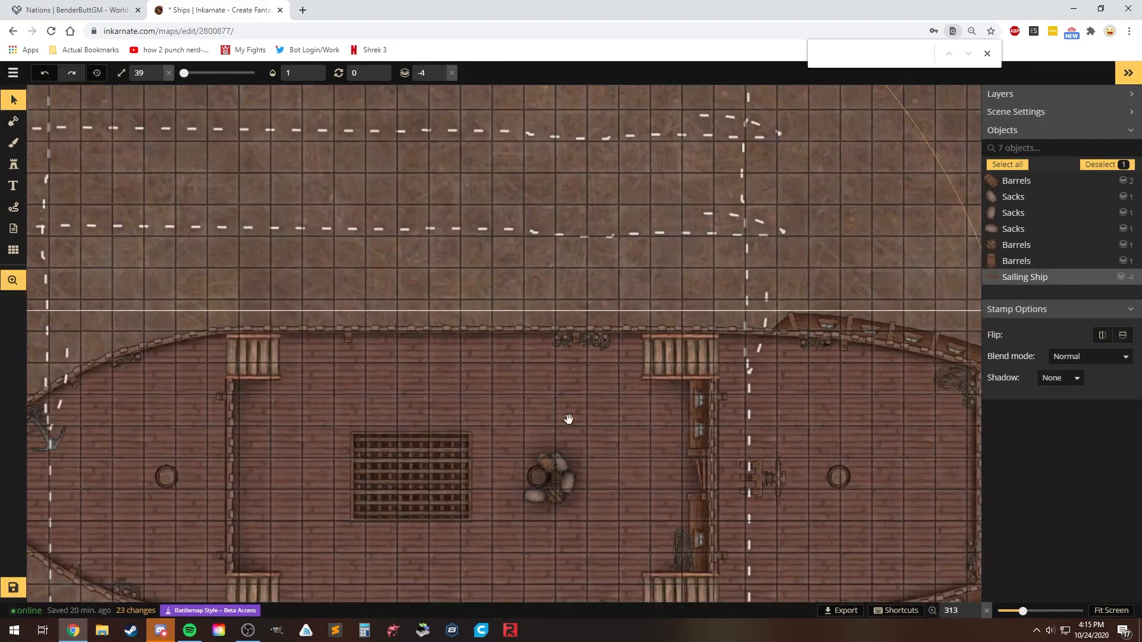
pyautogui.click(13, 142)
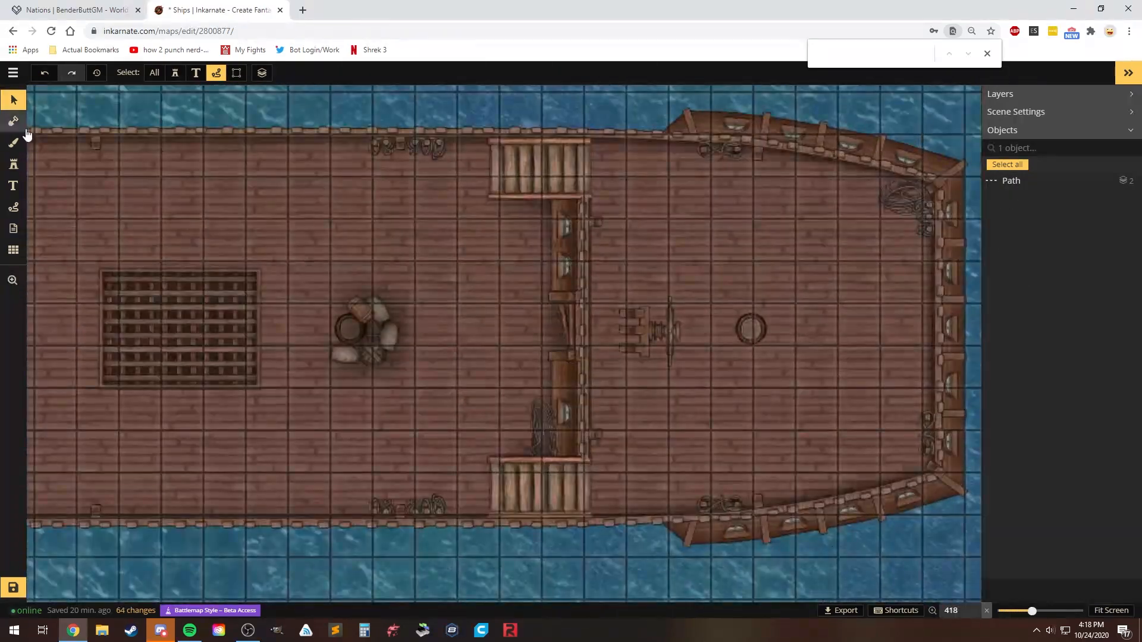
# Step: Search the Stamp Catalog, arrange the ship copies, and stamp a Metal Brazier by the barrels
pyautogui.click(13, 164)
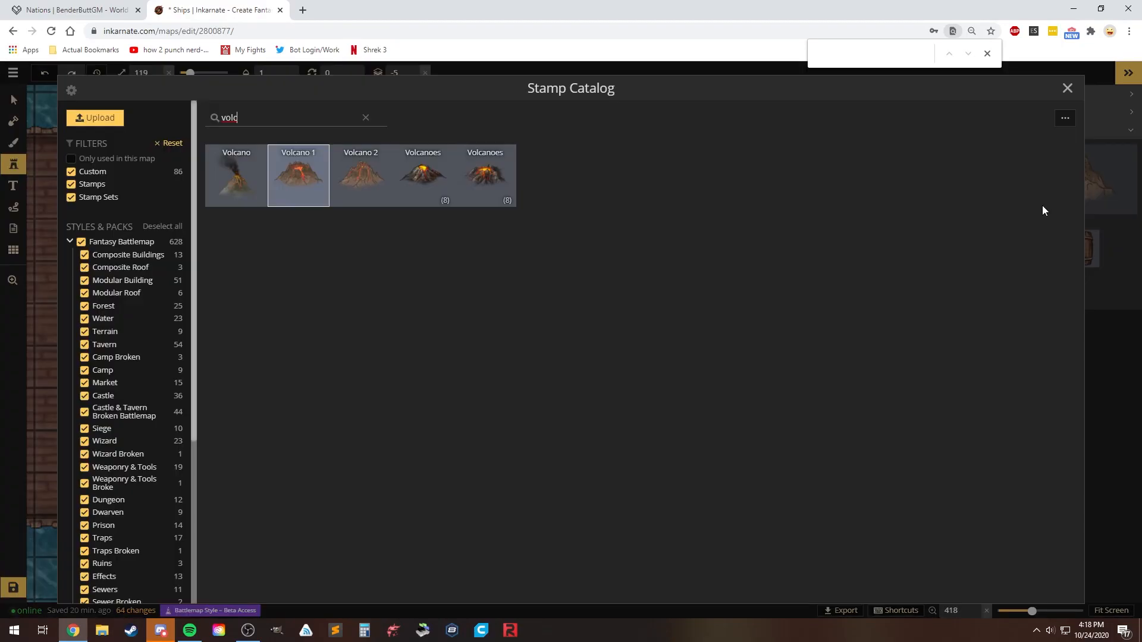
pyautogui.click(298, 175)
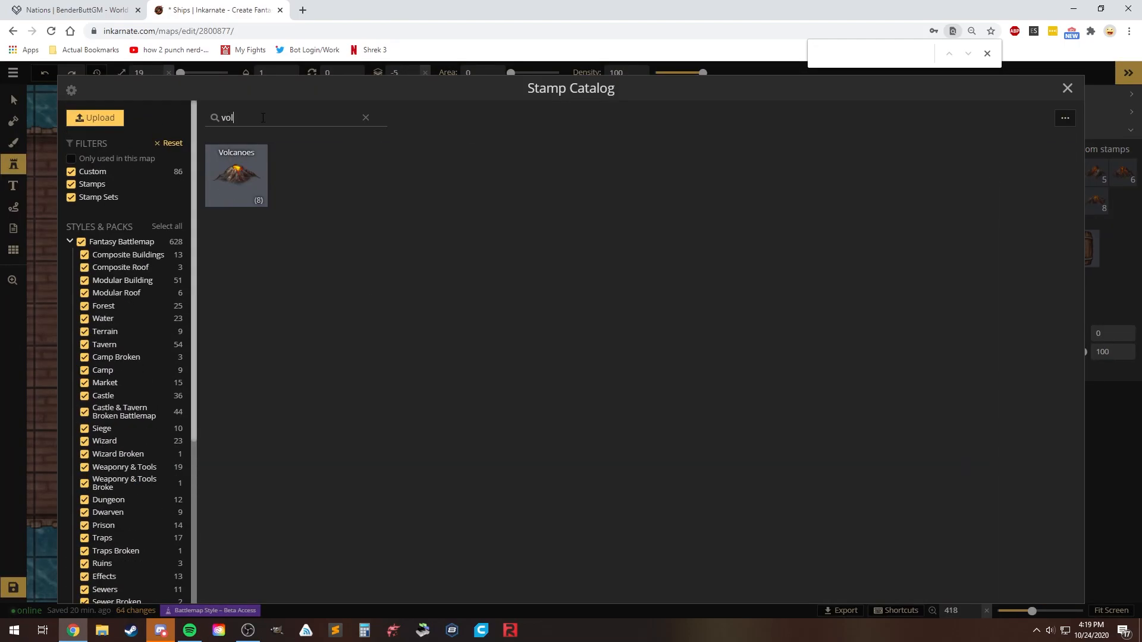
pyautogui.click(366, 117)
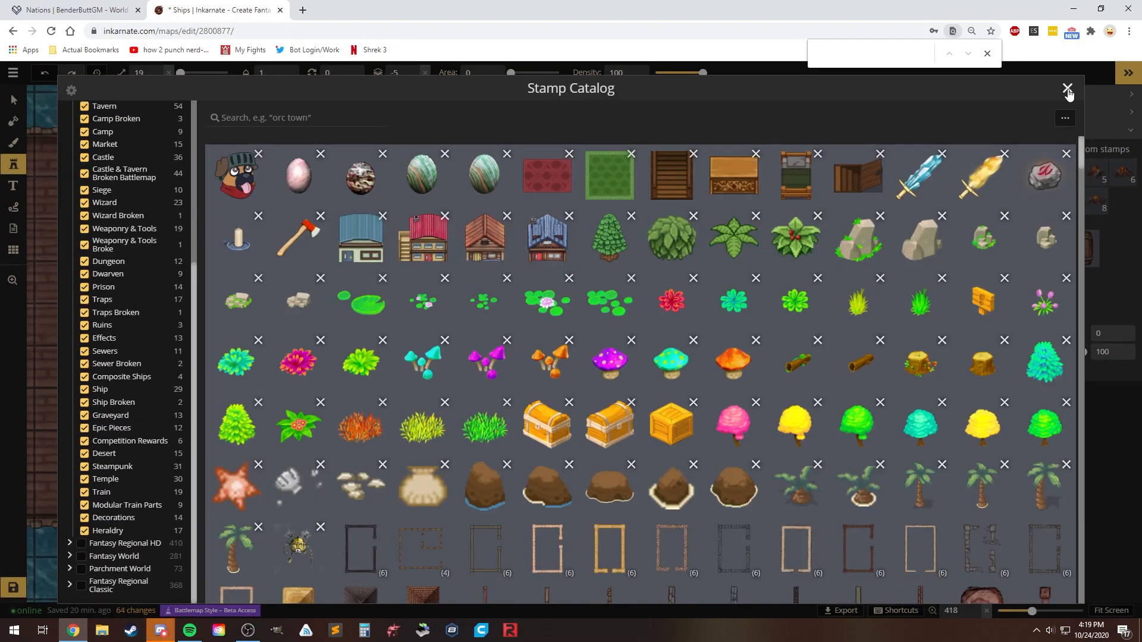
pyautogui.scroll(-3)
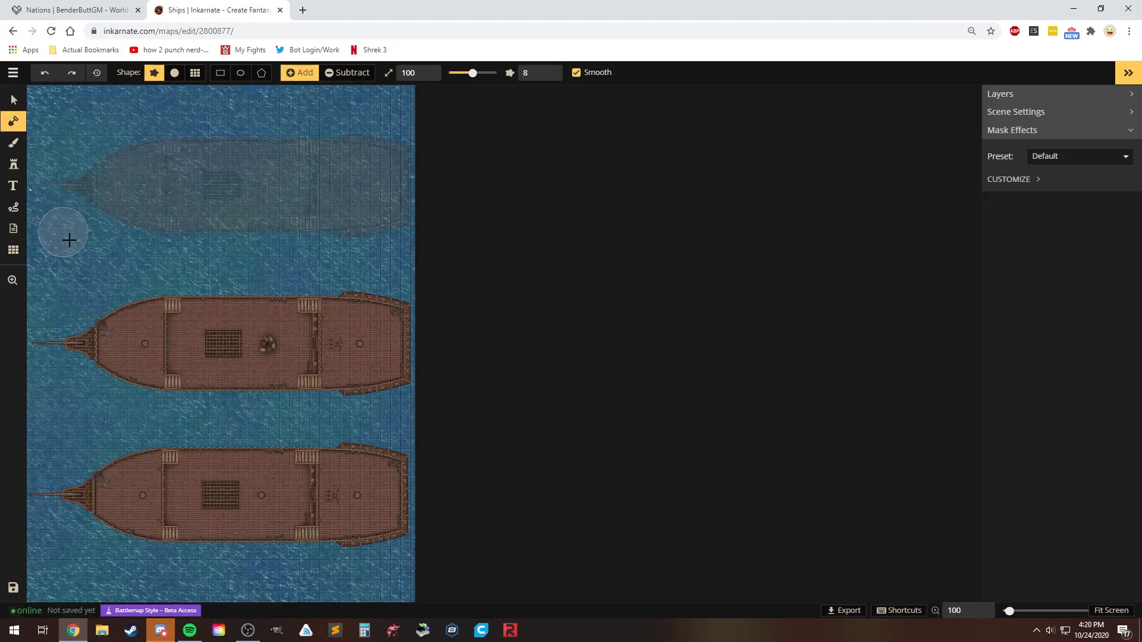
pyautogui.click(13, 164)
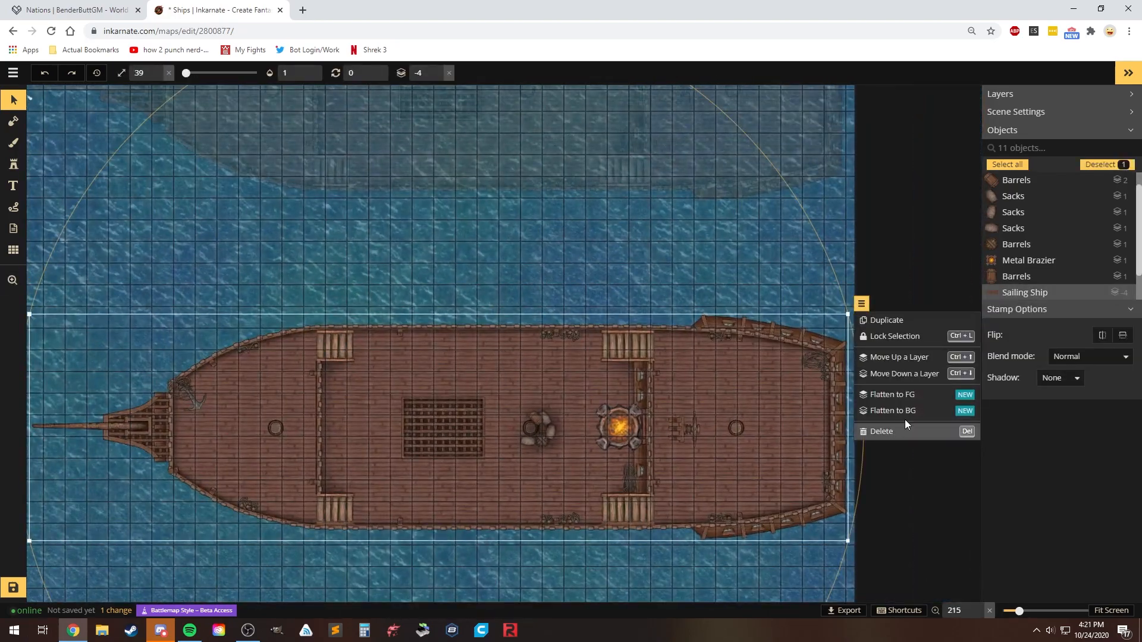
# Step: Stamp two rows of Big Rocks around the brazier, with Wooden Stairs at the ends
pyautogui.click(633, 428)
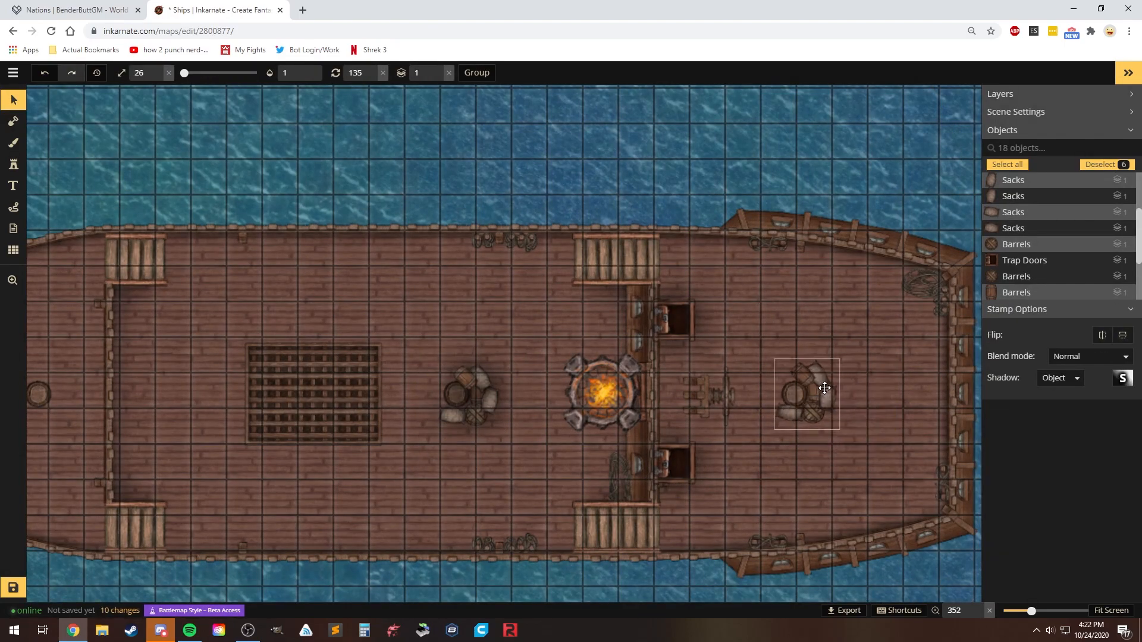
pyautogui.click(12, 165)
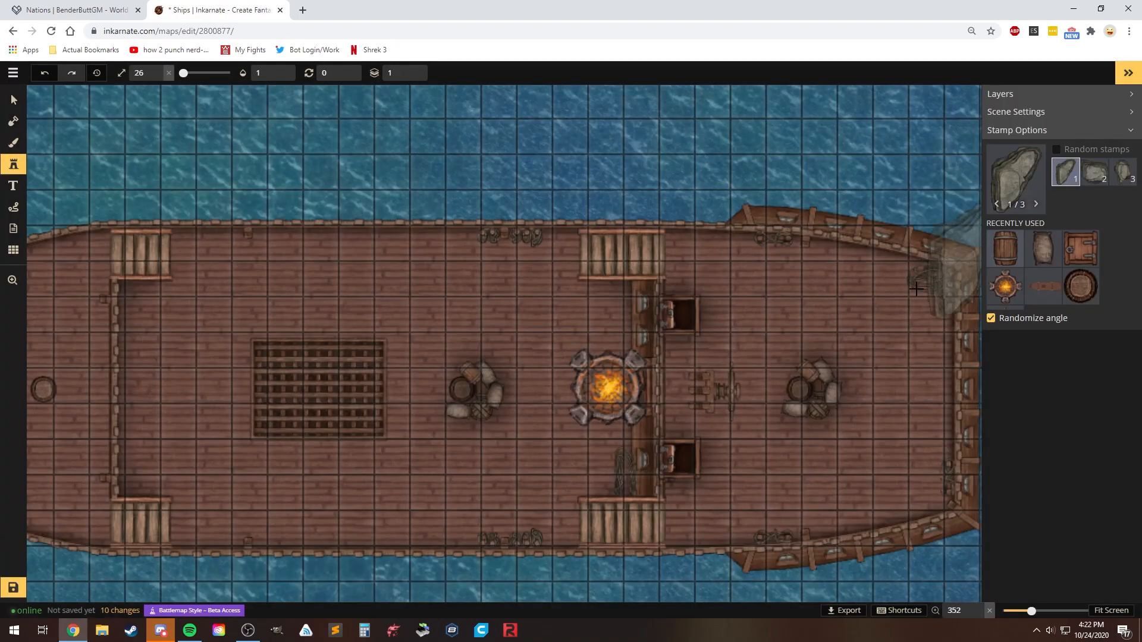
pyautogui.click(598, 393)
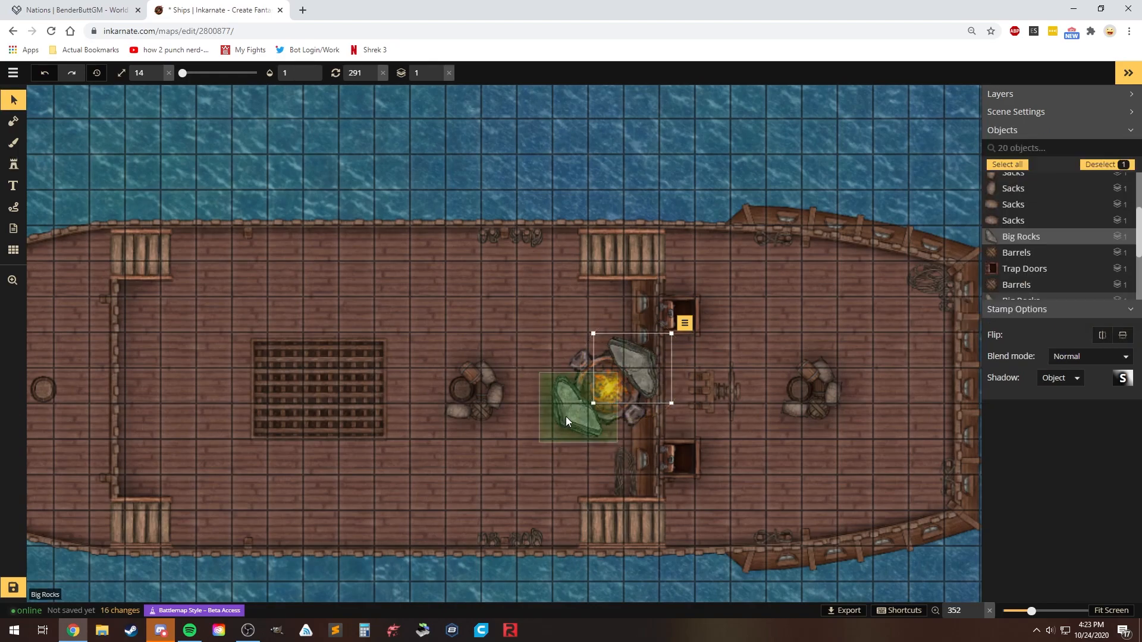
pyautogui.click(12, 164)
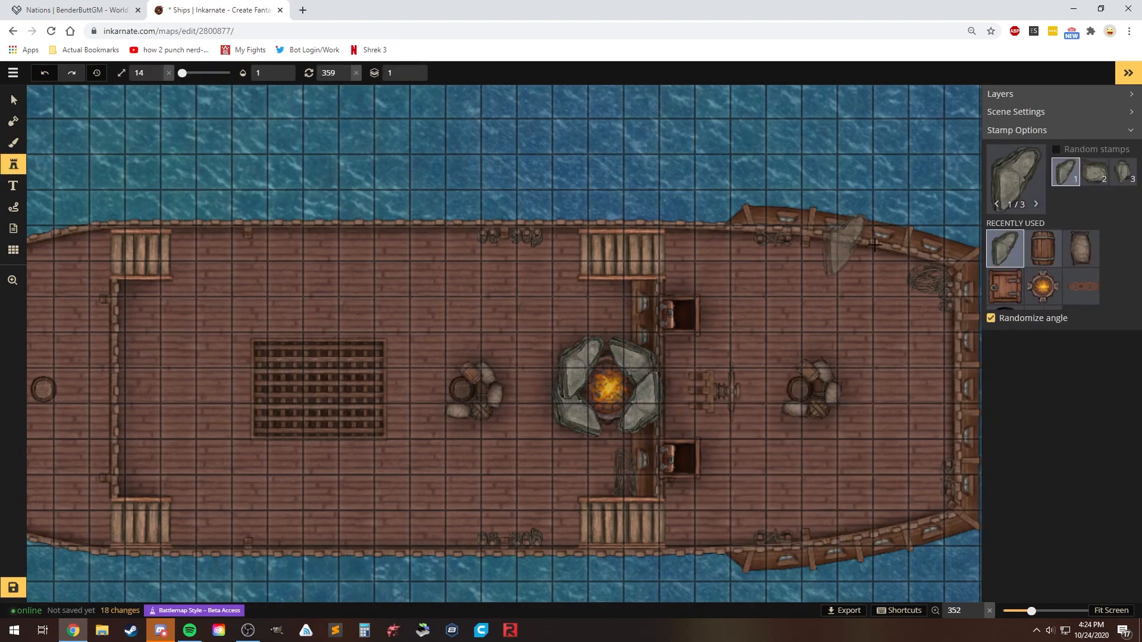
pyautogui.click(575, 451)
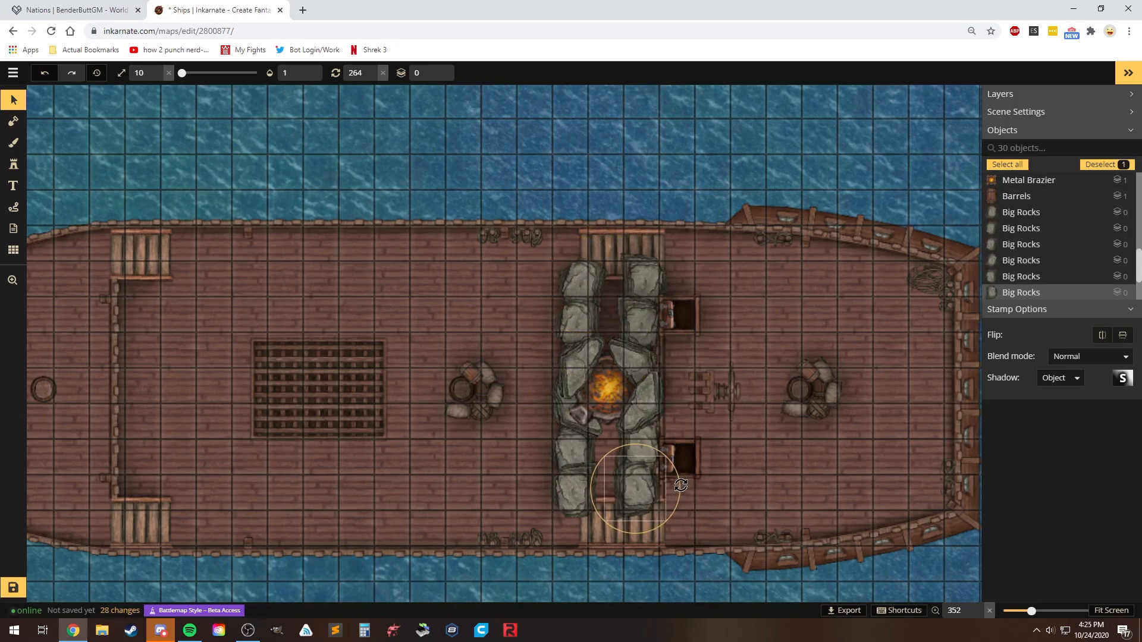
pyautogui.click(12, 164)
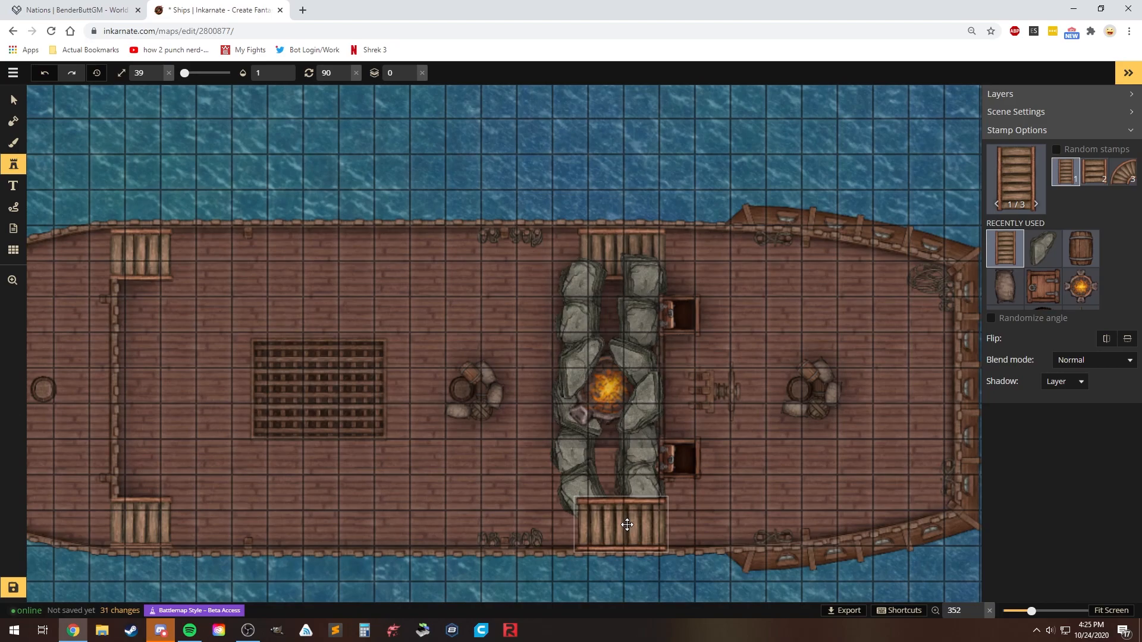
pyautogui.click(13, 99)
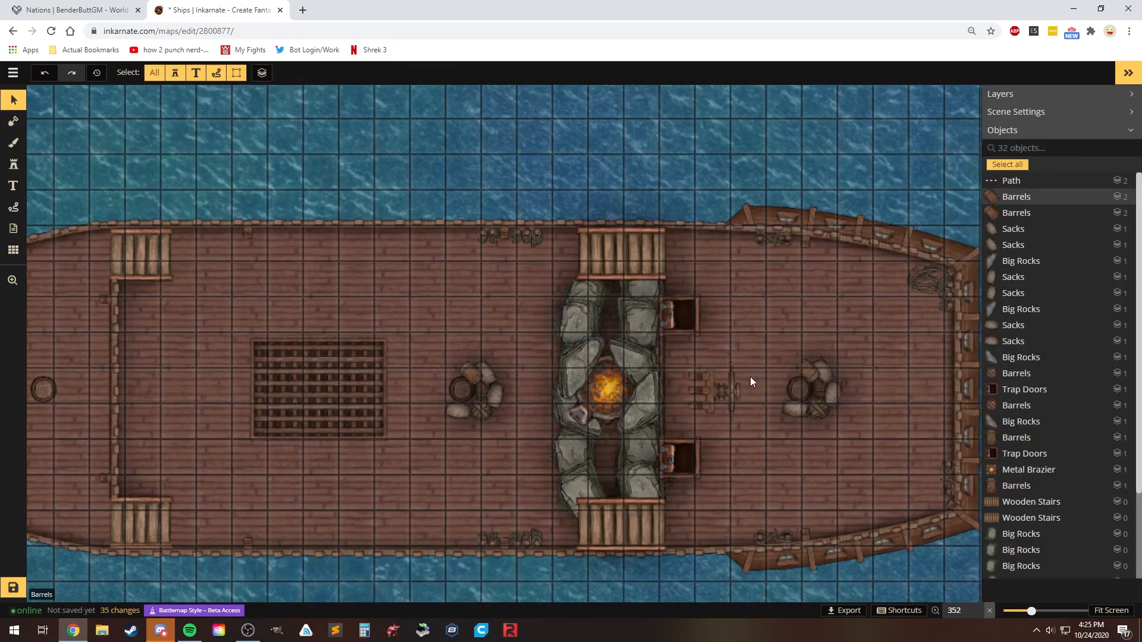
pyautogui.click(13, 143)
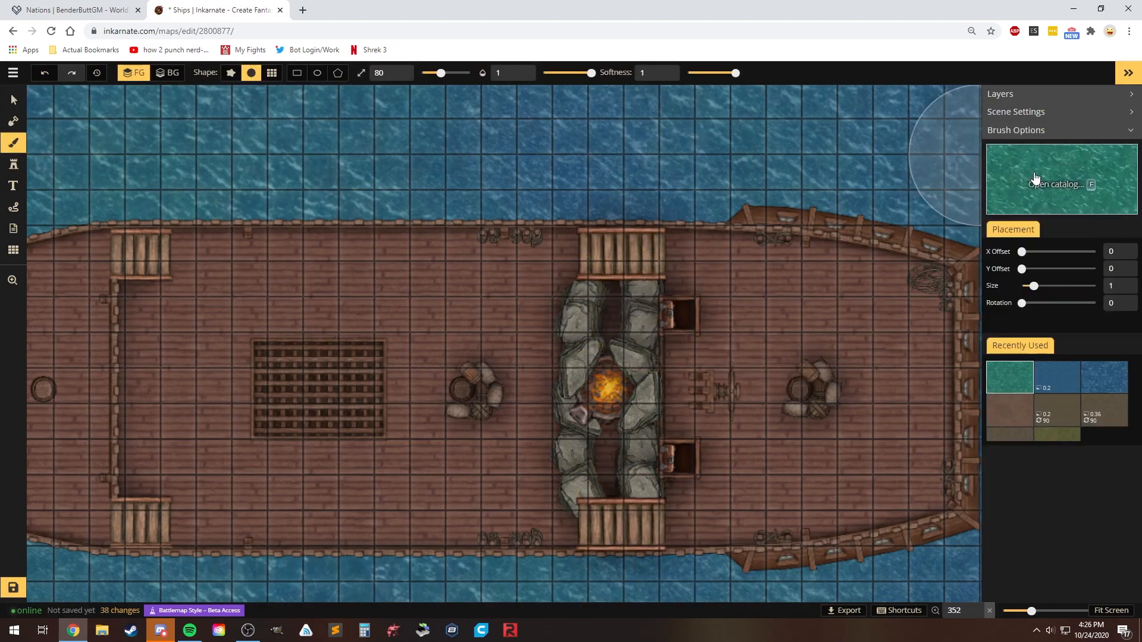
# Step: Paint glowing lava between the rock rows and overlay sails and crow's nests on the ships
pyautogui.click(168, 73)
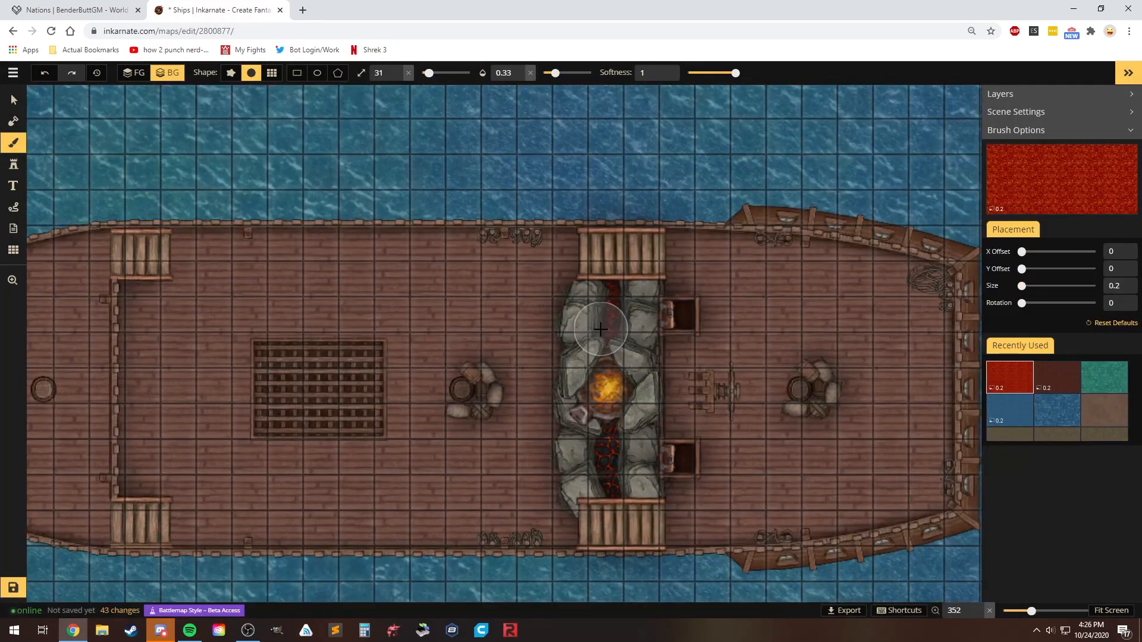
pyautogui.click(12, 99)
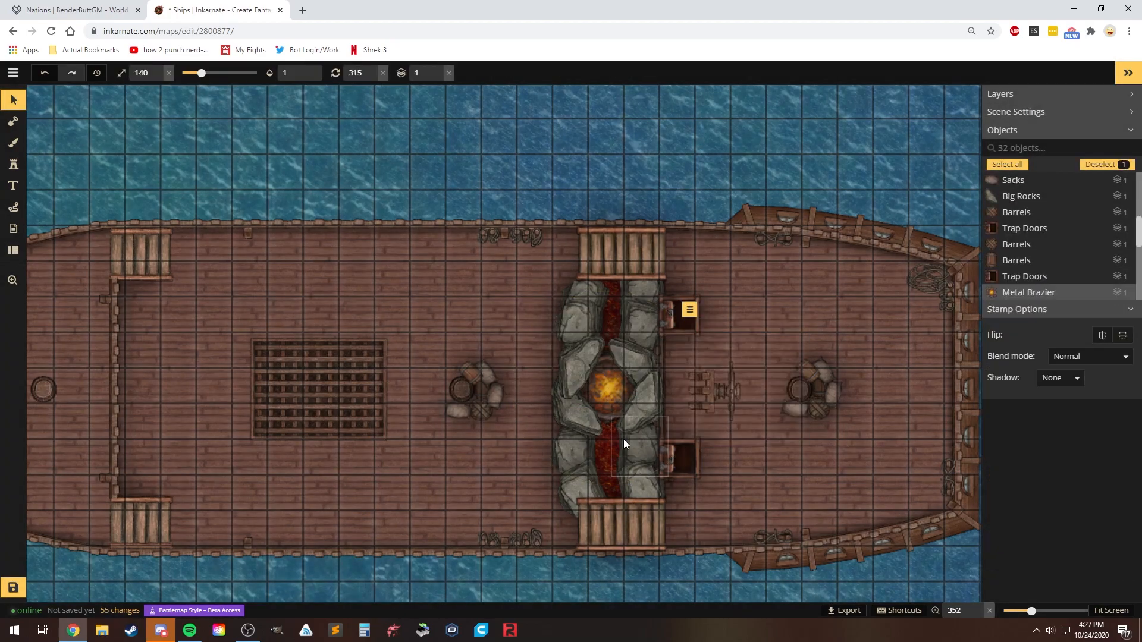
pyautogui.click(13, 143)
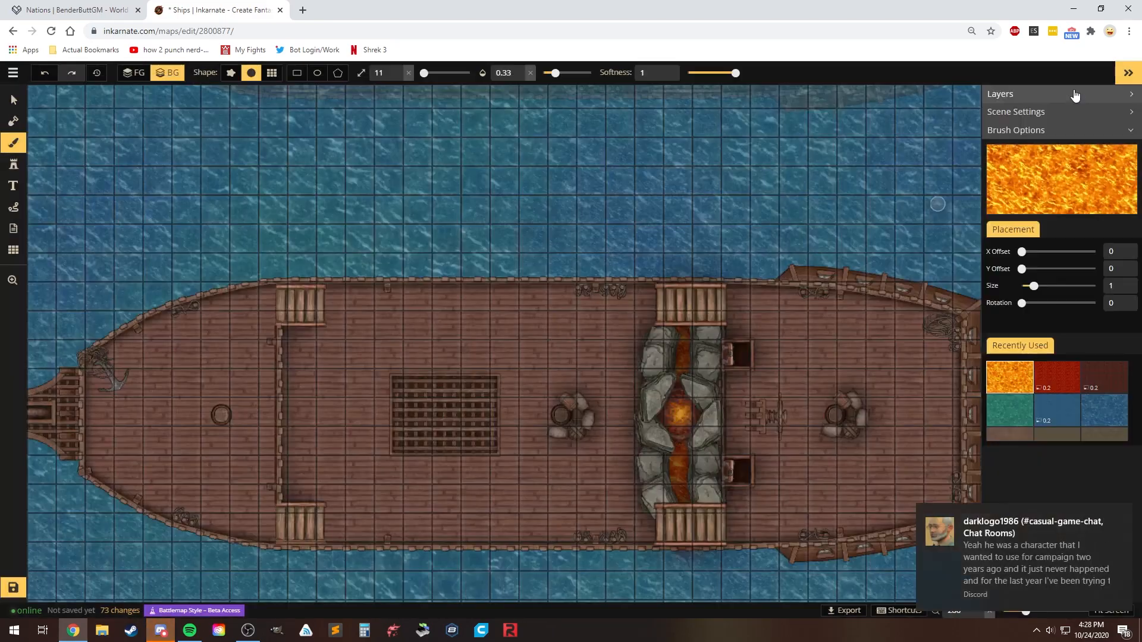
pyautogui.click(12, 164)
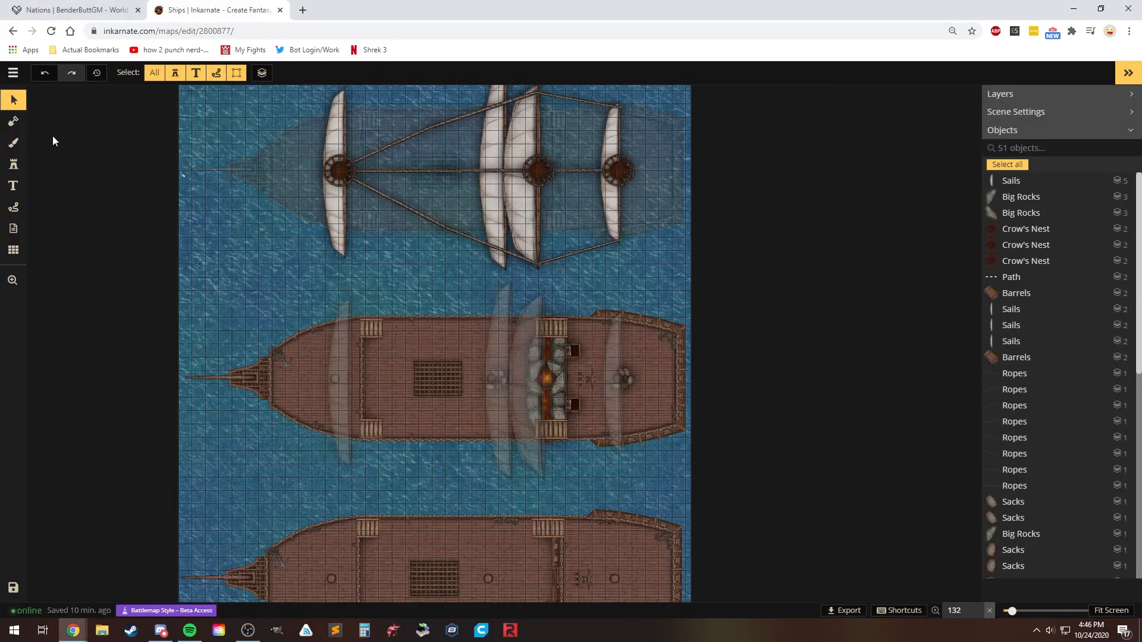
# Step: Stamp cannons on both sides, then vegetable crates, wooden boxes and barrels on deck
pyautogui.click(13, 164)
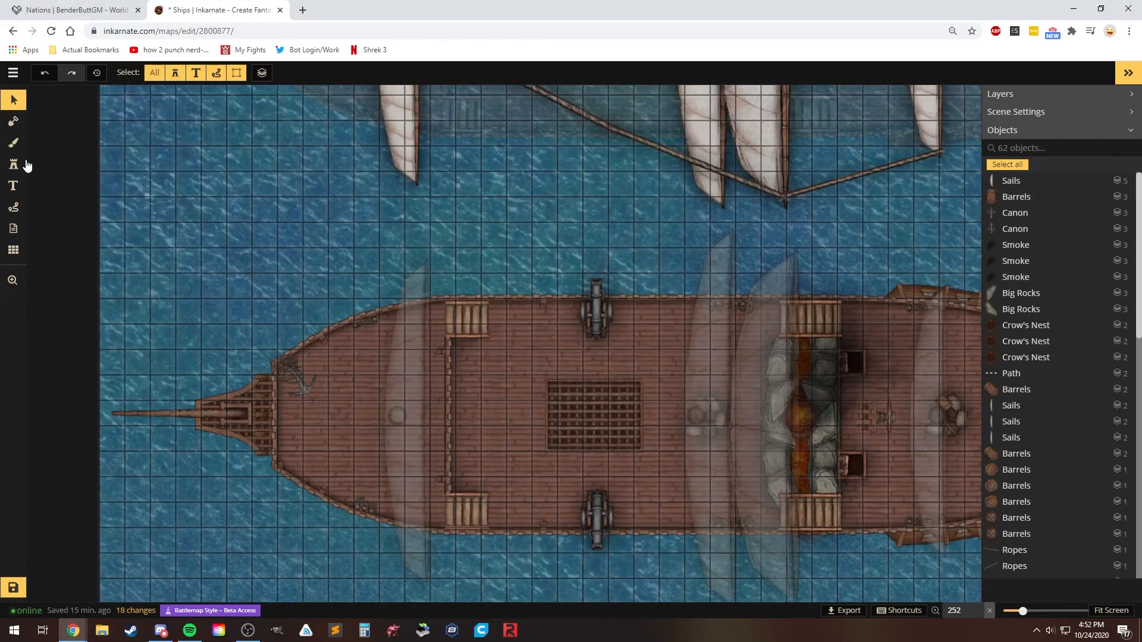
pyautogui.click(12, 165)
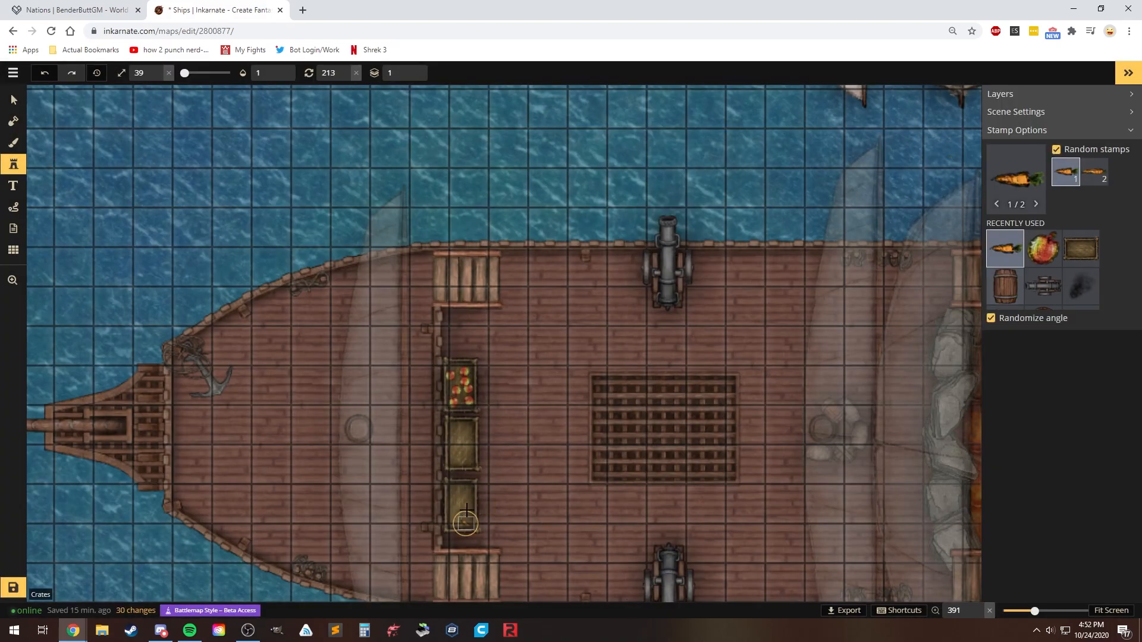
pyautogui.click(13, 99)
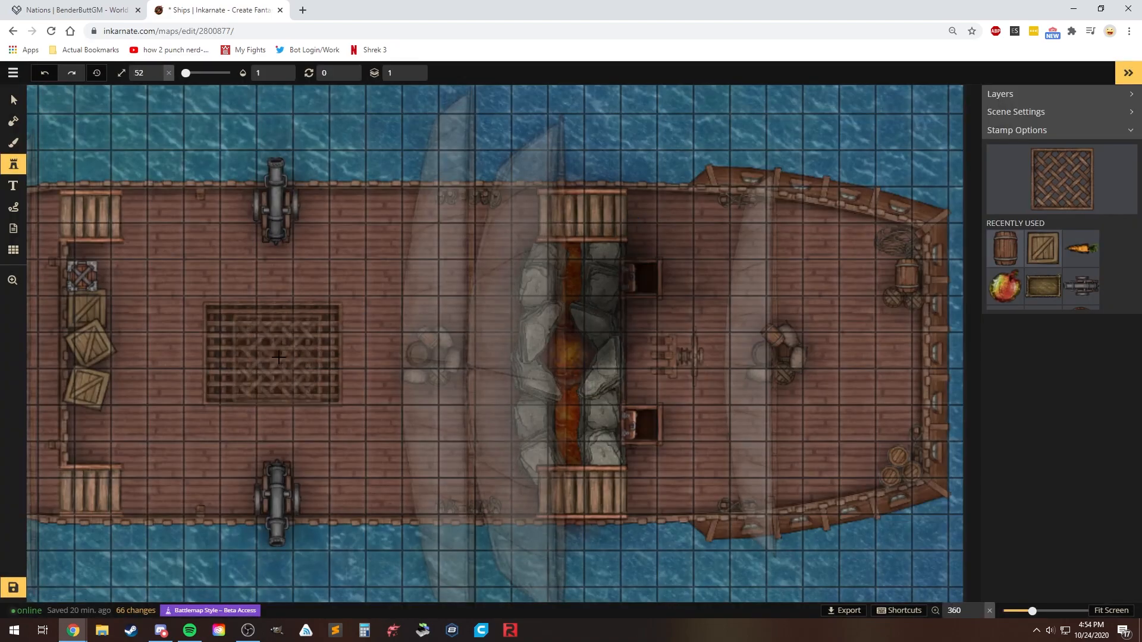
pyautogui.click(12, 143)
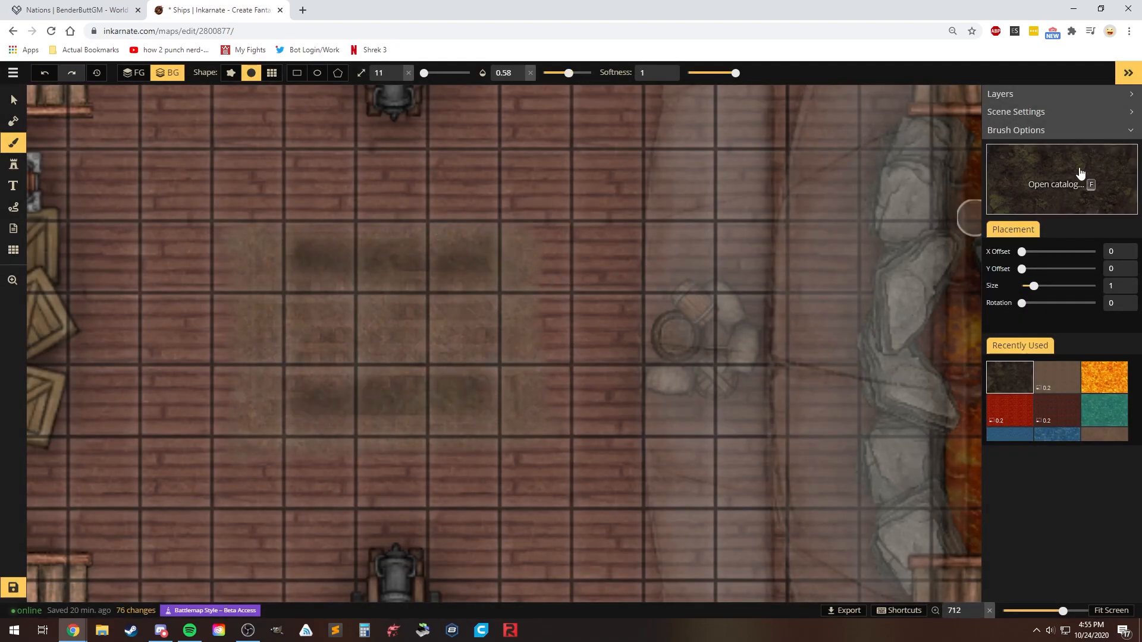
# Step: Paint dark dirt patches on the deck planks and stamp rows of farm crops into them
pyautogui.click(13, 164)
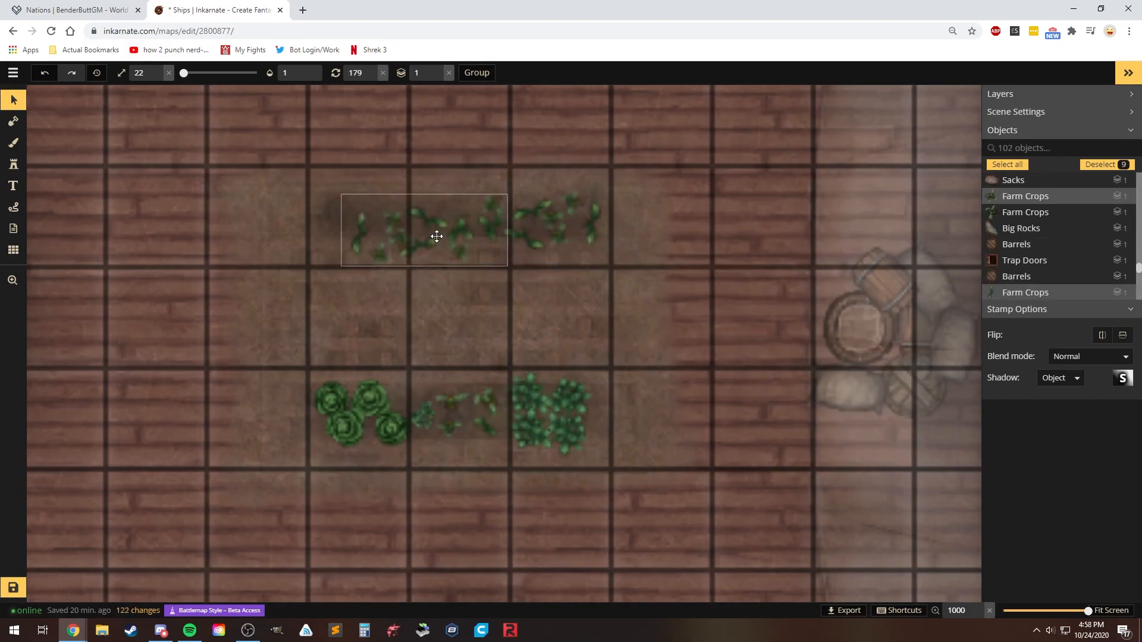
pyautogui.click(13, 164)
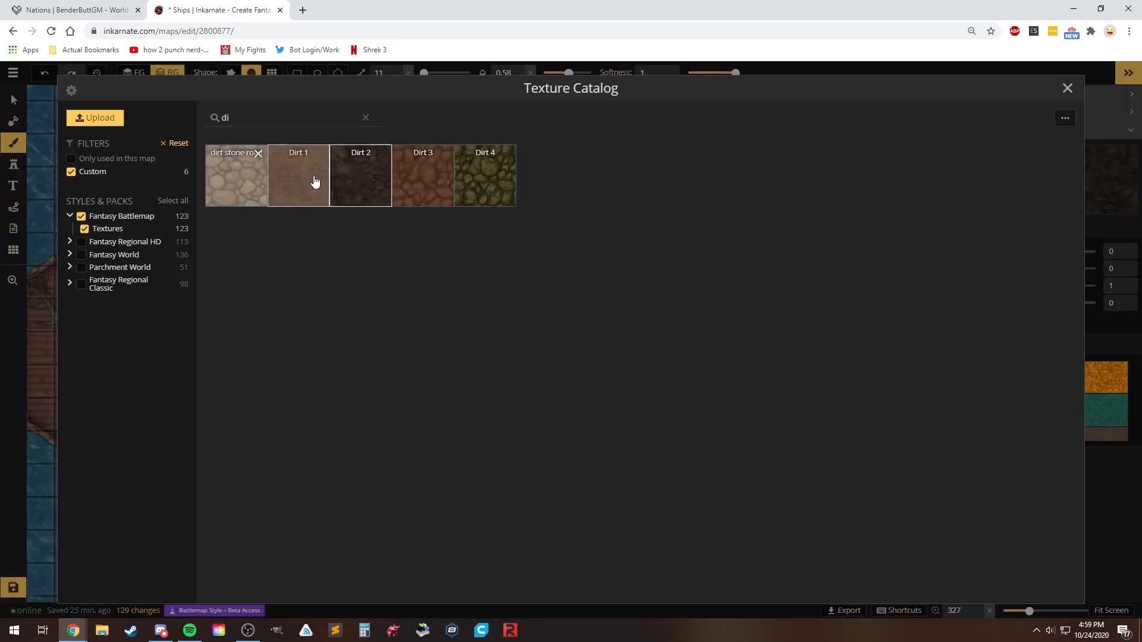
# Step: Smudge the deck with faint Dirt 1 texture, then browse the full stamp catalog
pyautogui.click(298, 176)
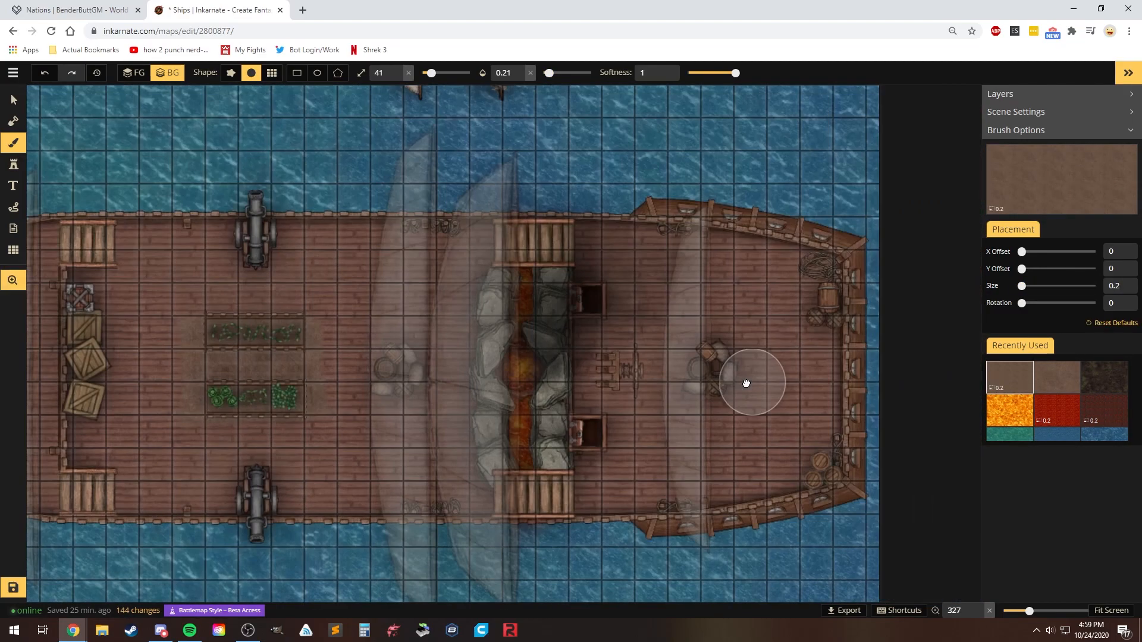
pyautogui.scroll(3)
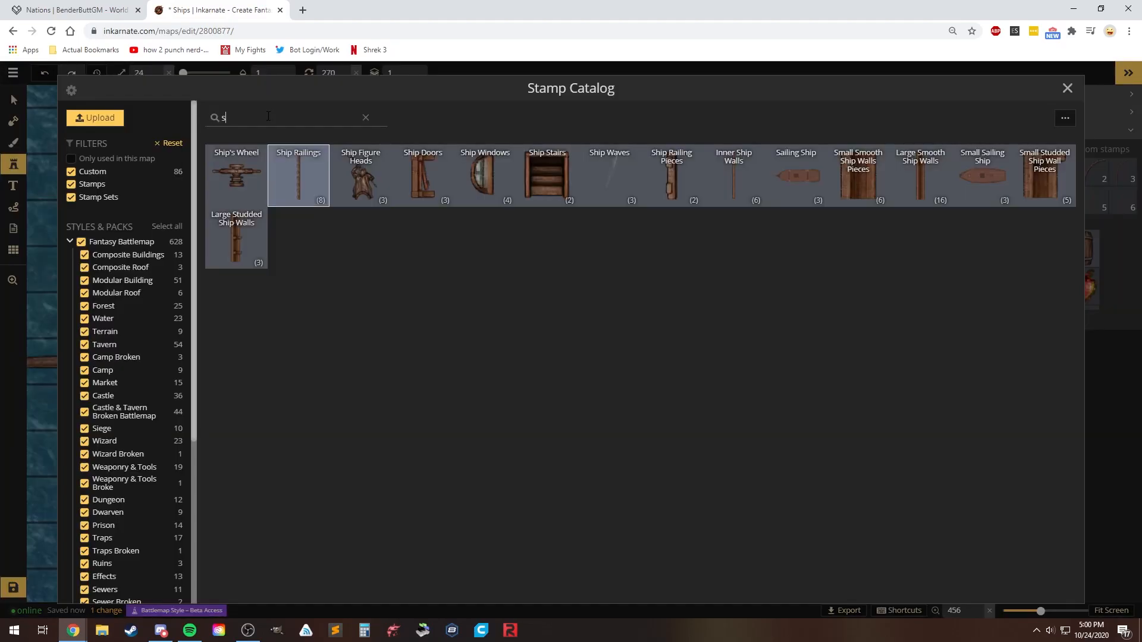
pyautogui.click(365, 117)
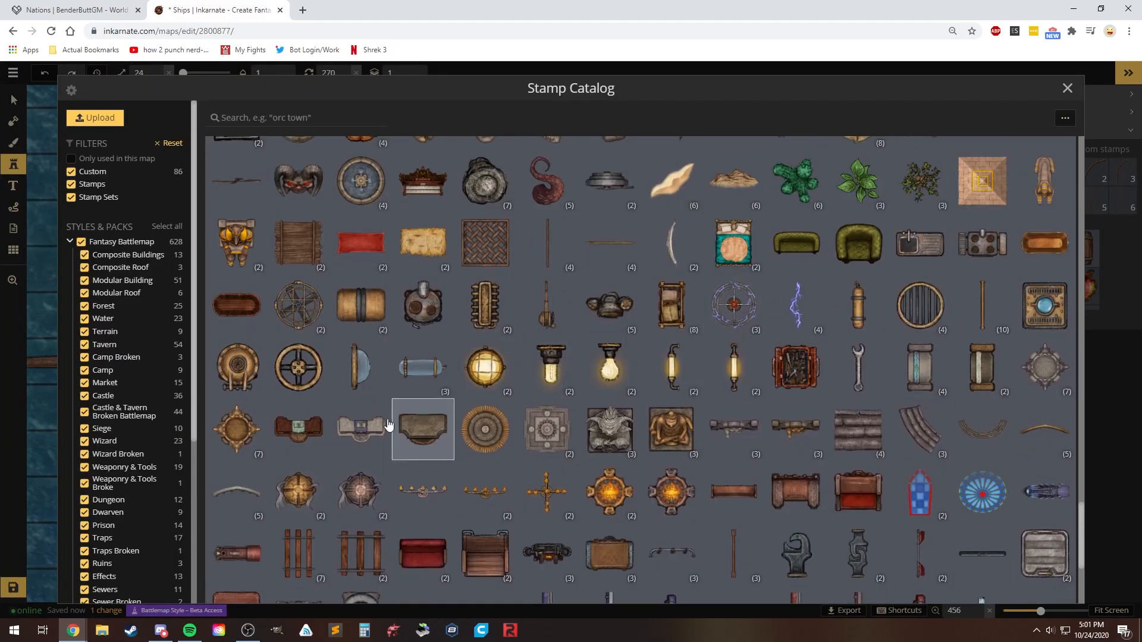
pyautogui.scroll(-3)
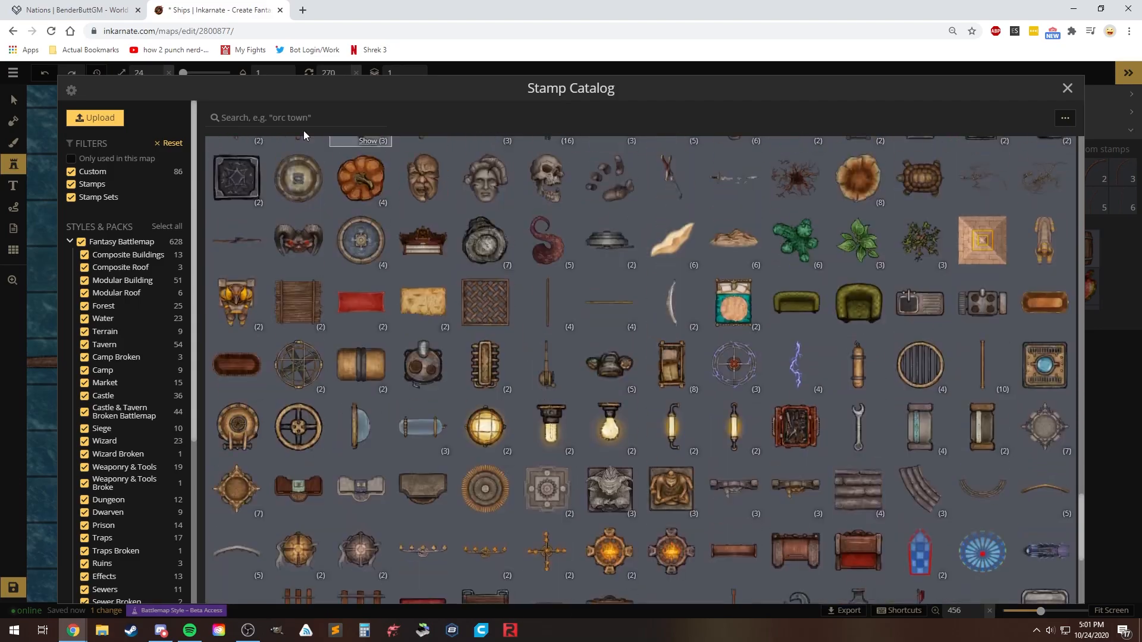
pyautogui.scroll(-3)
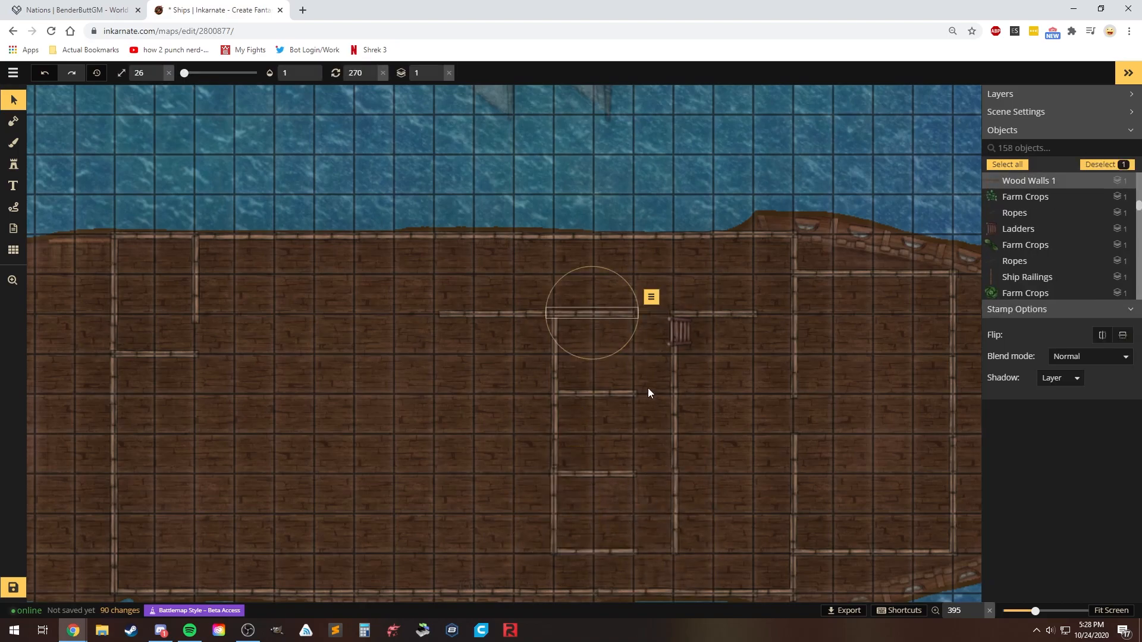
# Step: Place another crate variant and sacks stamps on the lower deck
pyautogui.click(13, 164)
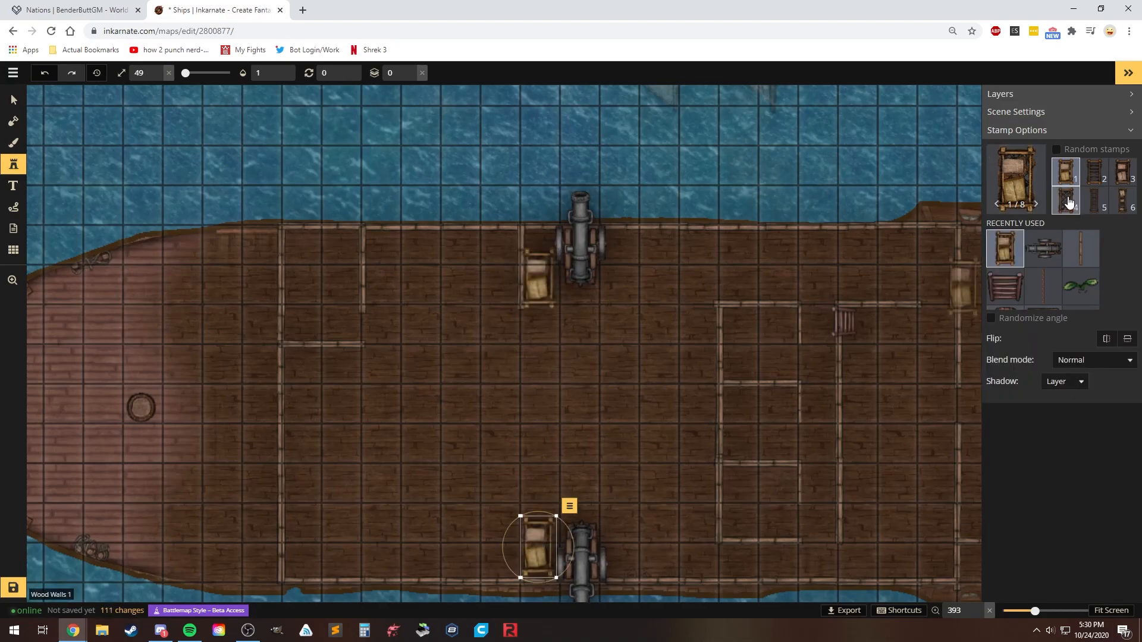
pyautogui.click(12, 99)
pyautogui.write('sa')
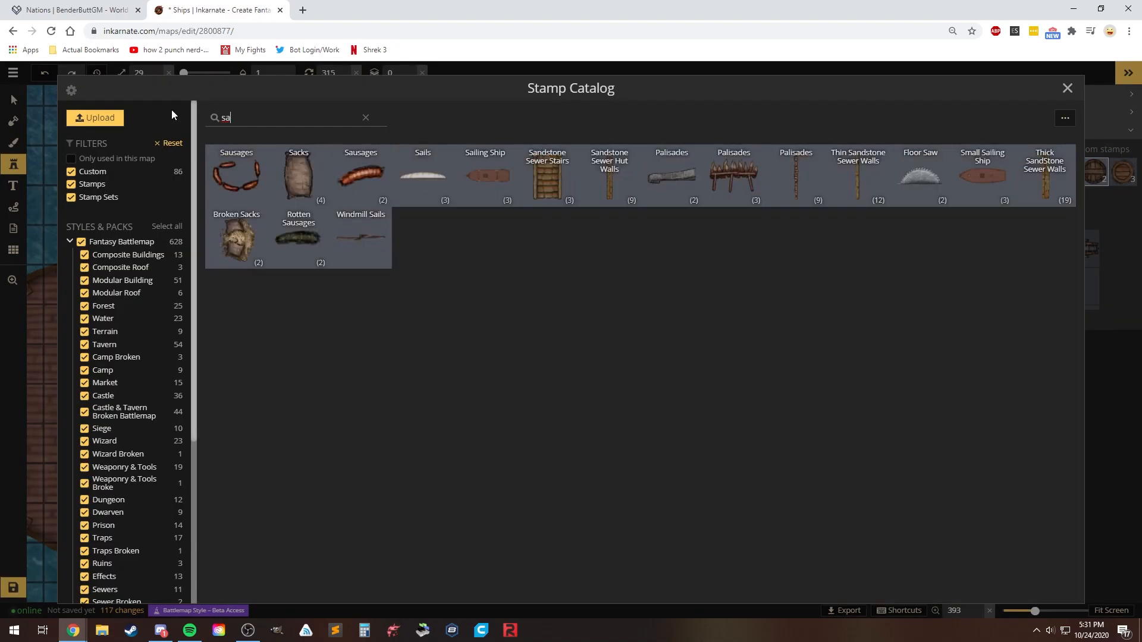
pyautogui.click(1066, 88)
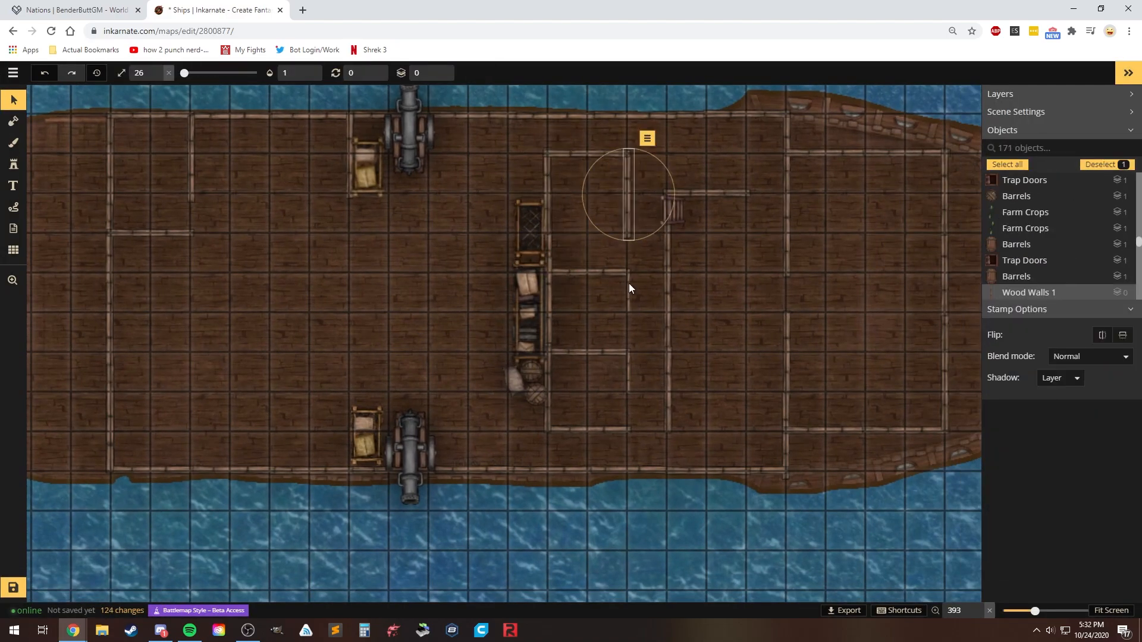
pyautogui.click(13, 164)
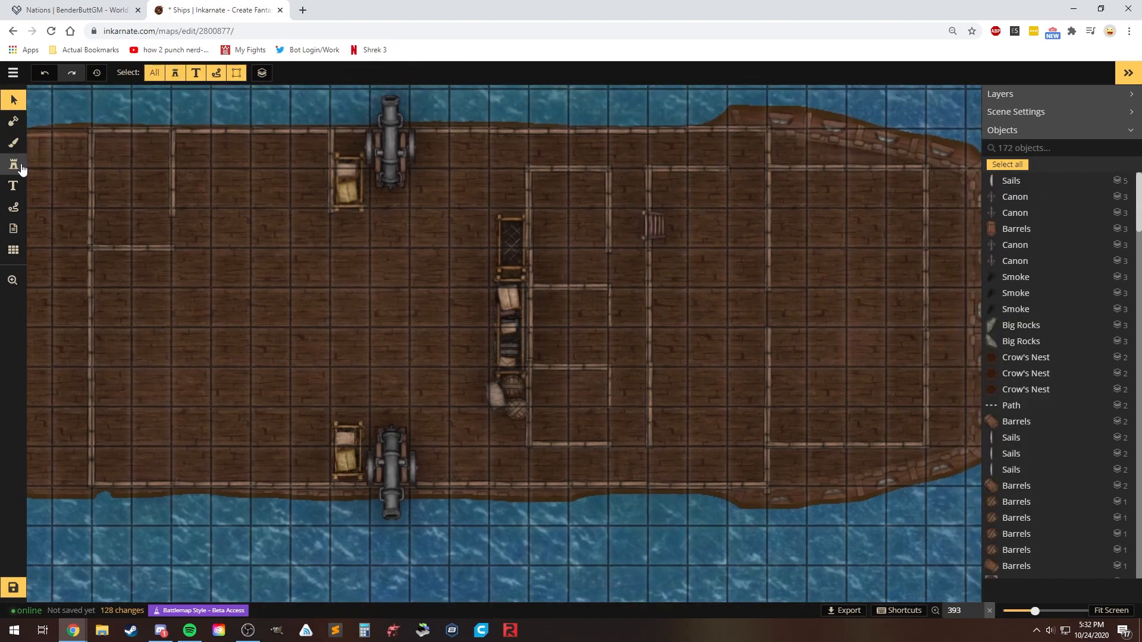
# Step: Search the stamp catalog for 'des' and pick a desk stamp
pyautogui.click(12, 164)
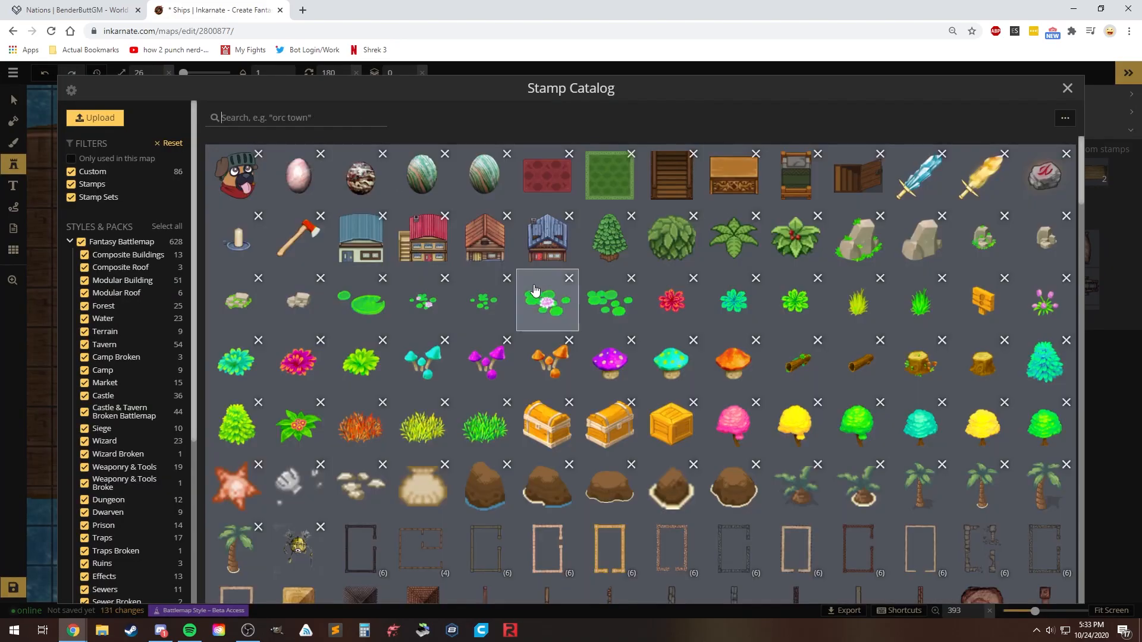
pyautogui.scroll(-3)
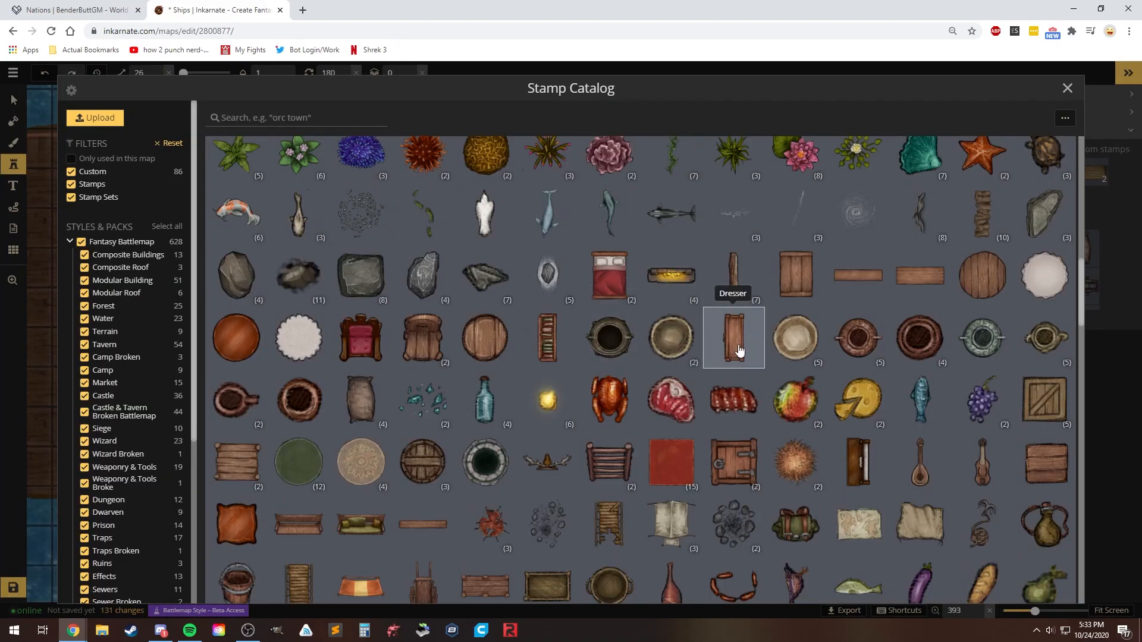
pyautogui.write('des')
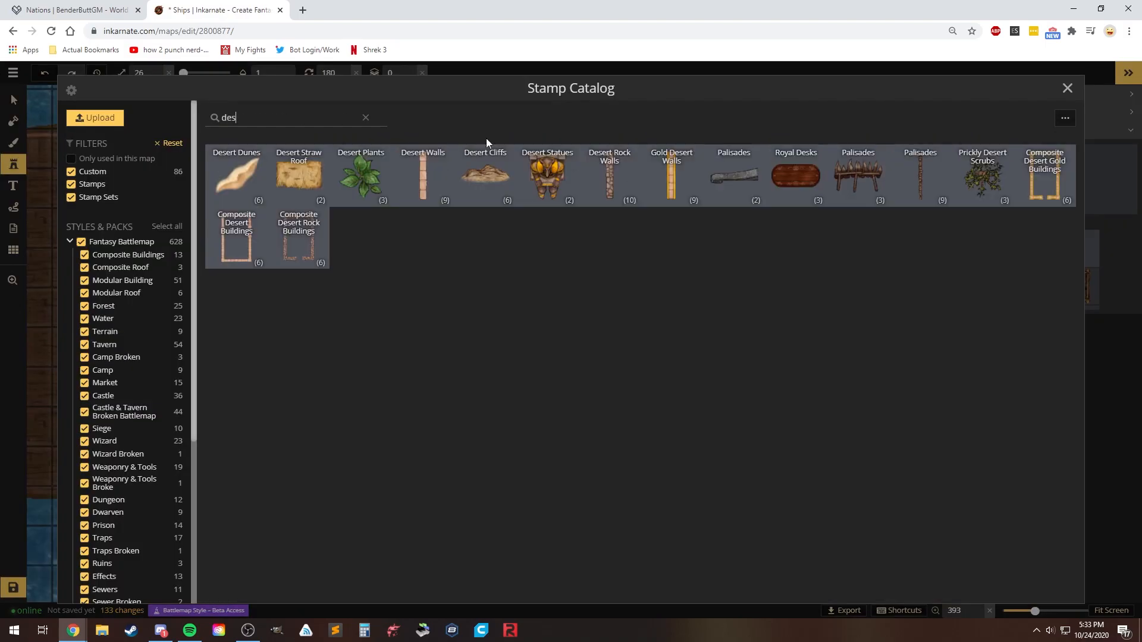
pyautogui.click(1066, 88)
pyautogui.write('tab')
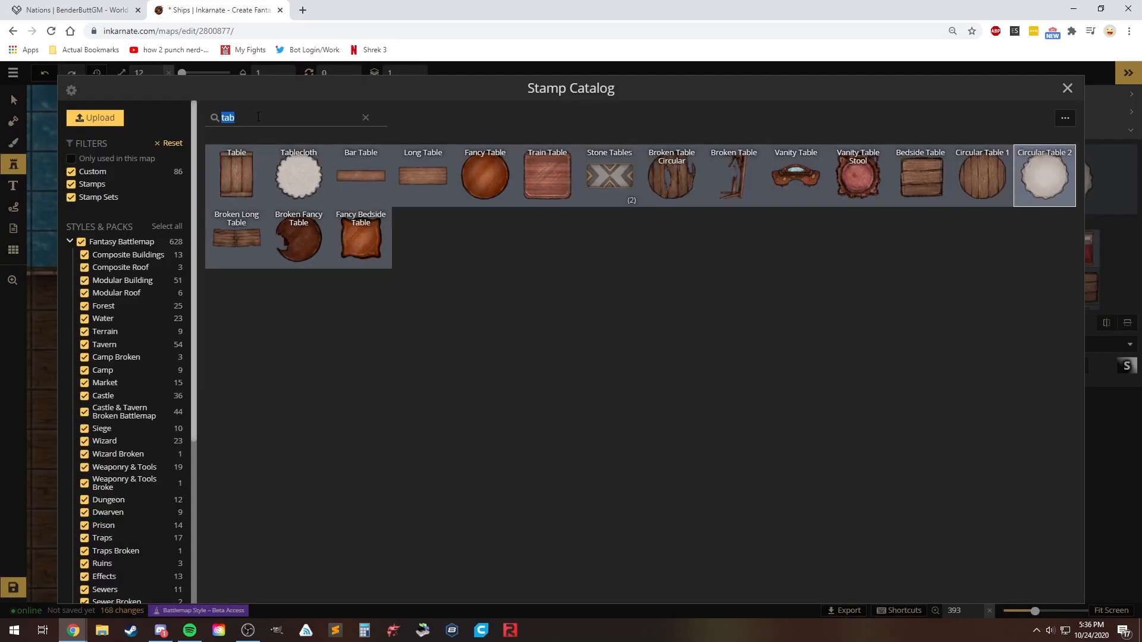
# Step: Place barrels in the forward cabin corner and a card table with chairs
pyautogui.click(1066, 87)
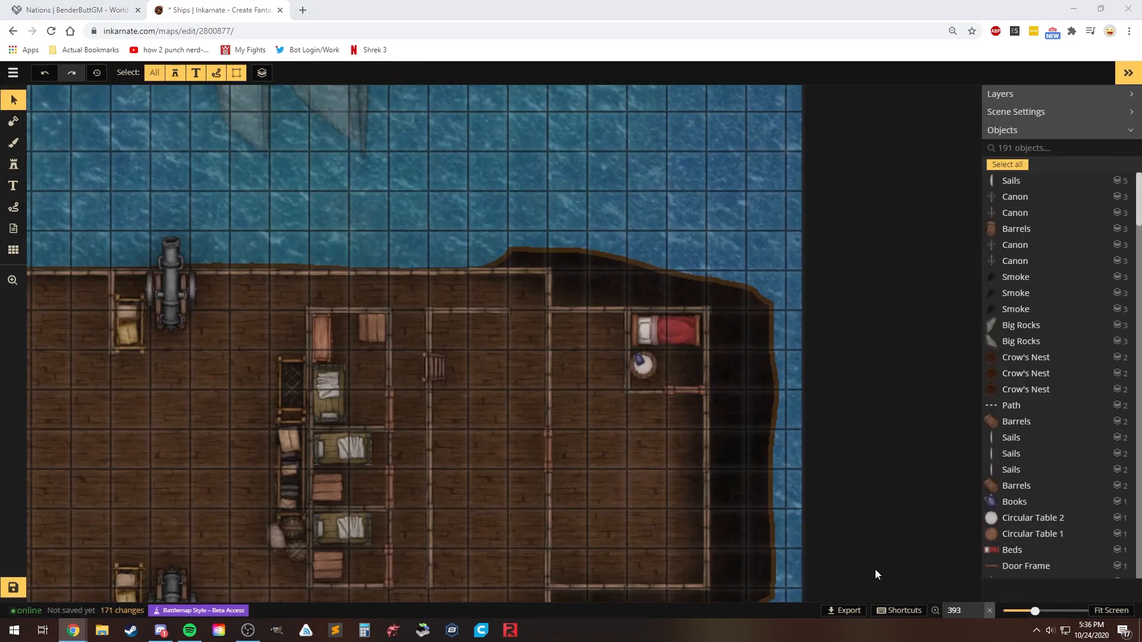
pyautogui.click(13, 164)
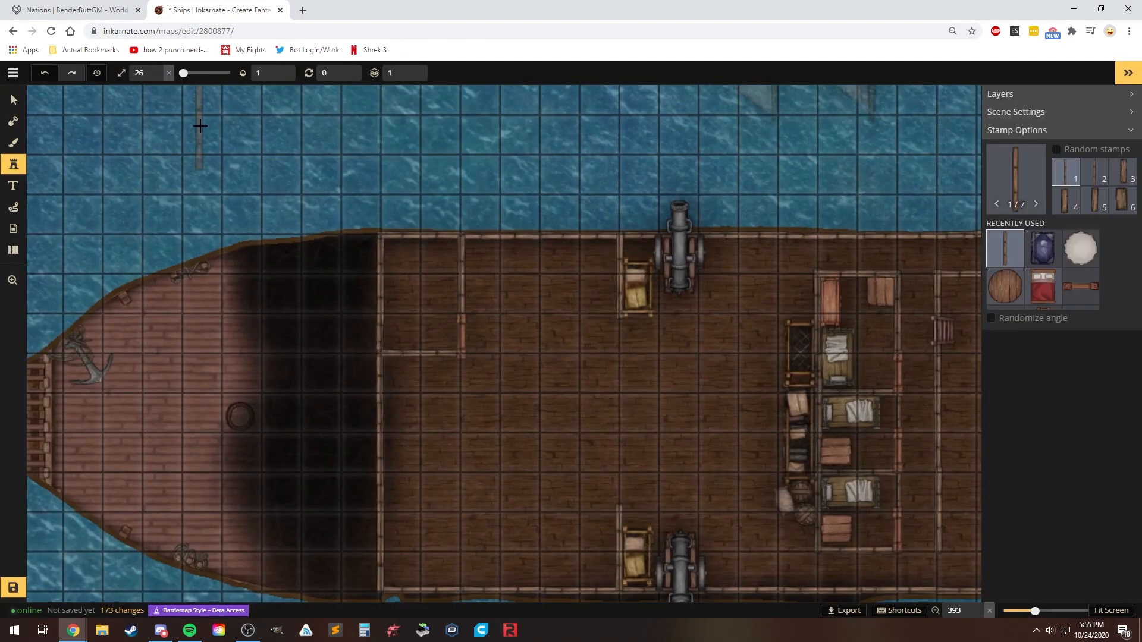
pyautogui.click(390, 247)
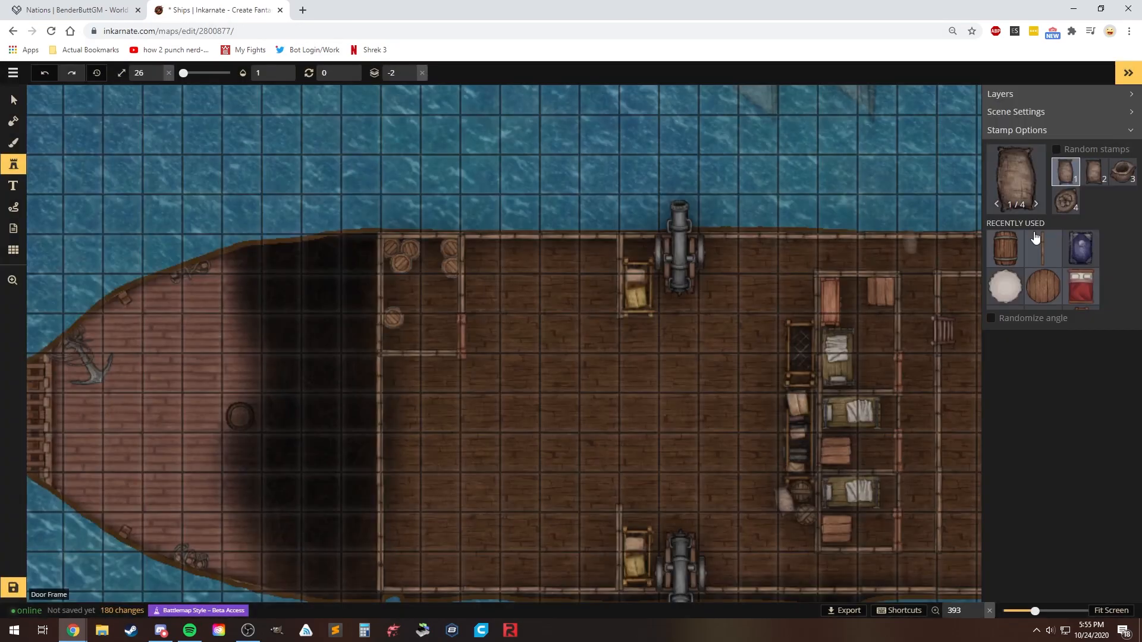
pyautogui.click(442, 301)
pyautogui.write('ca')
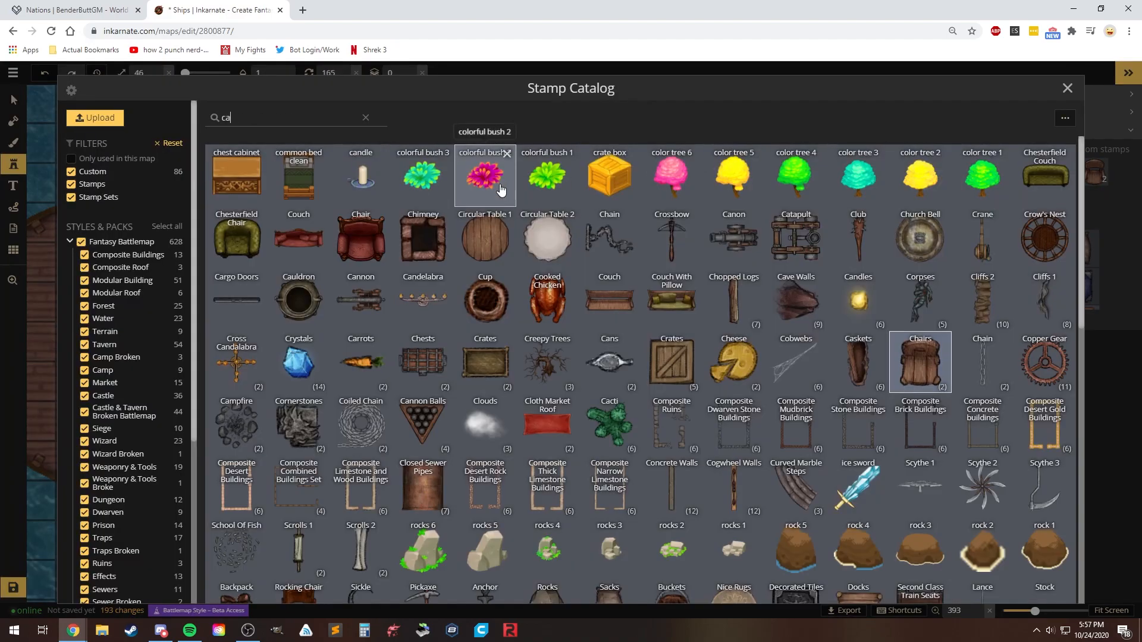
pyautogui.click(1067, 88)
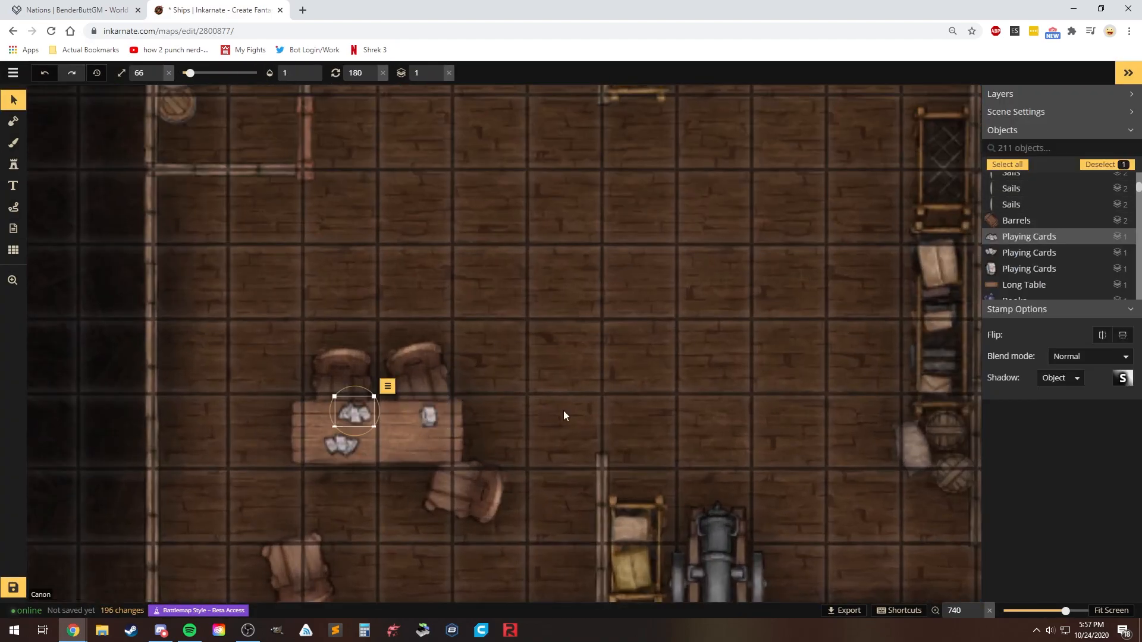
pyautogui.click(13, 164)
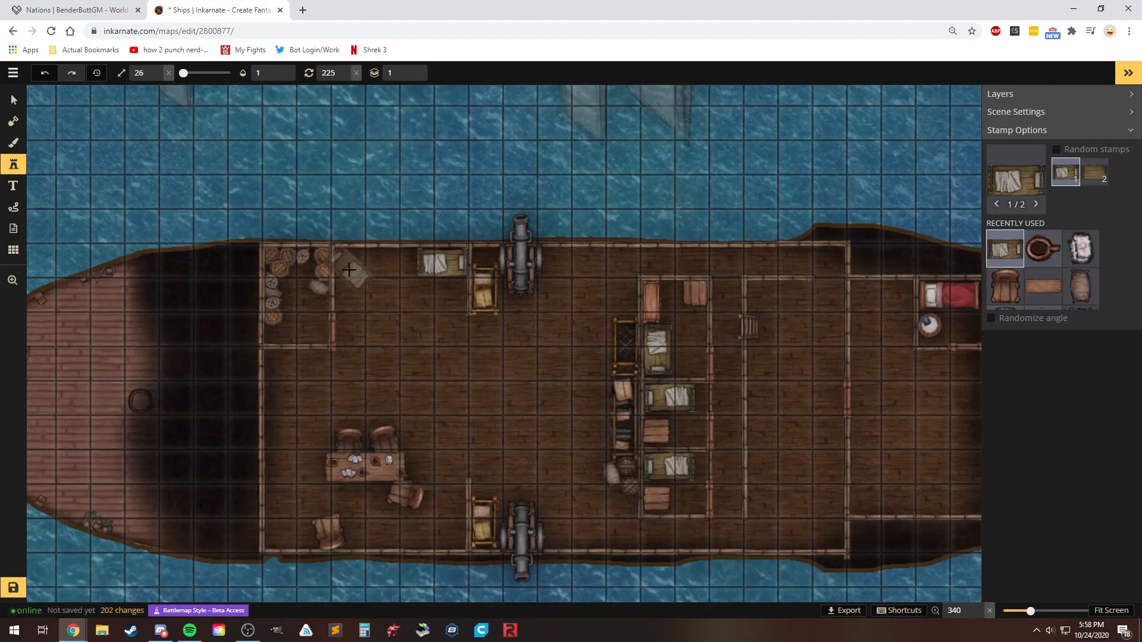
# Step: Add another bunk on the forward wall, scrolls on the round table, and candles
pyautogui.click(364, 259)
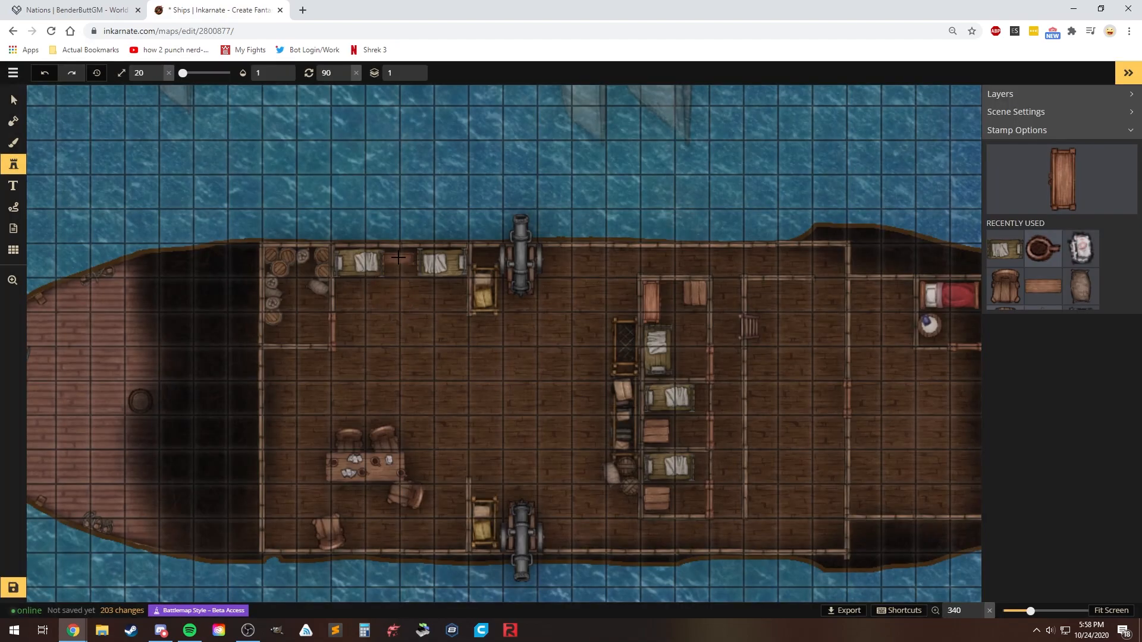
pyautogui.click(13, 99)
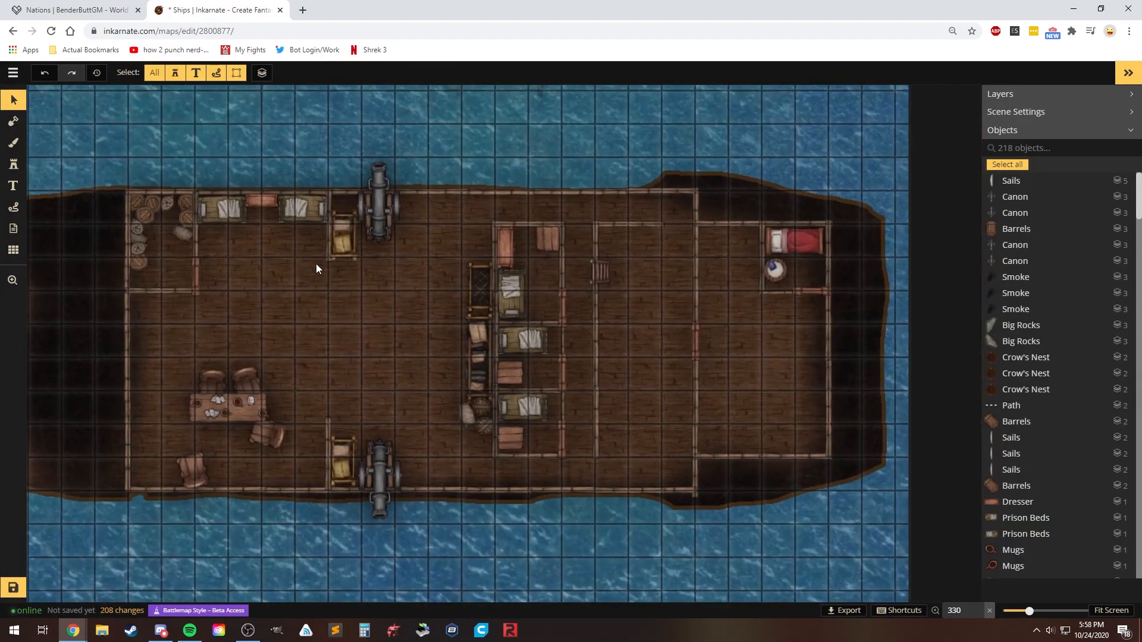
pyautogui.click(13, 164)
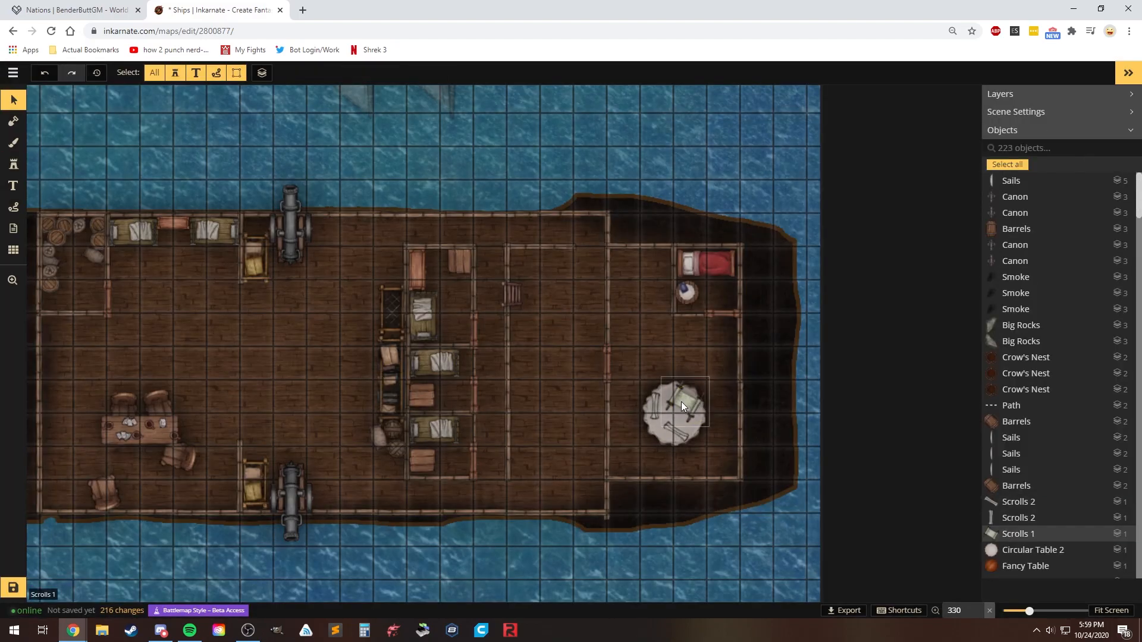
pyautogui.click(13, 164)
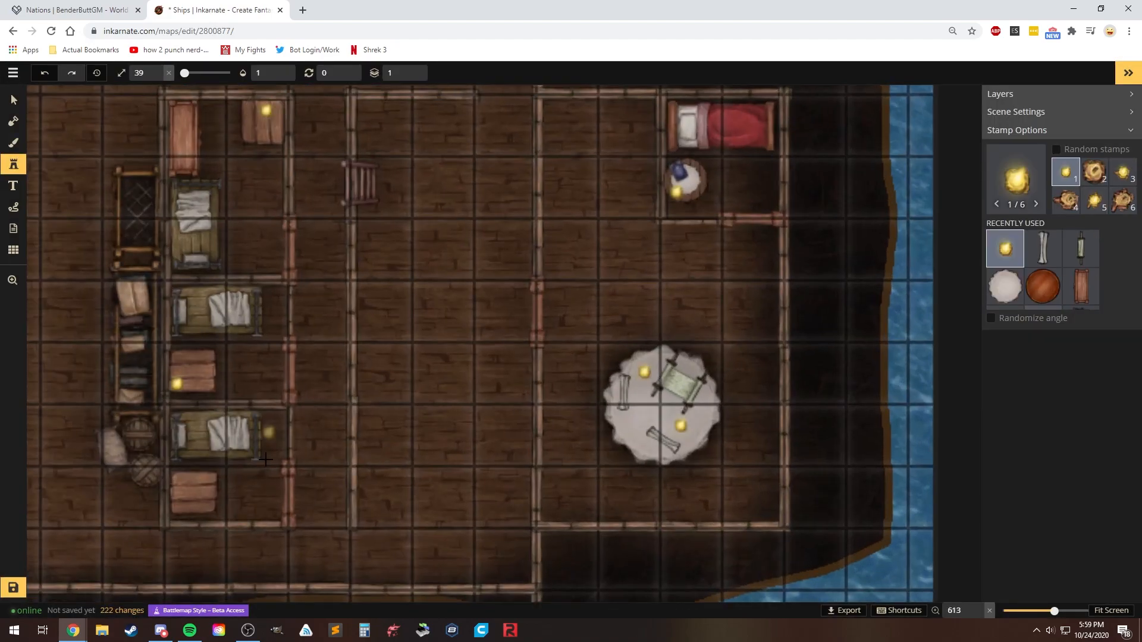
pyautogui.click(13, 100)
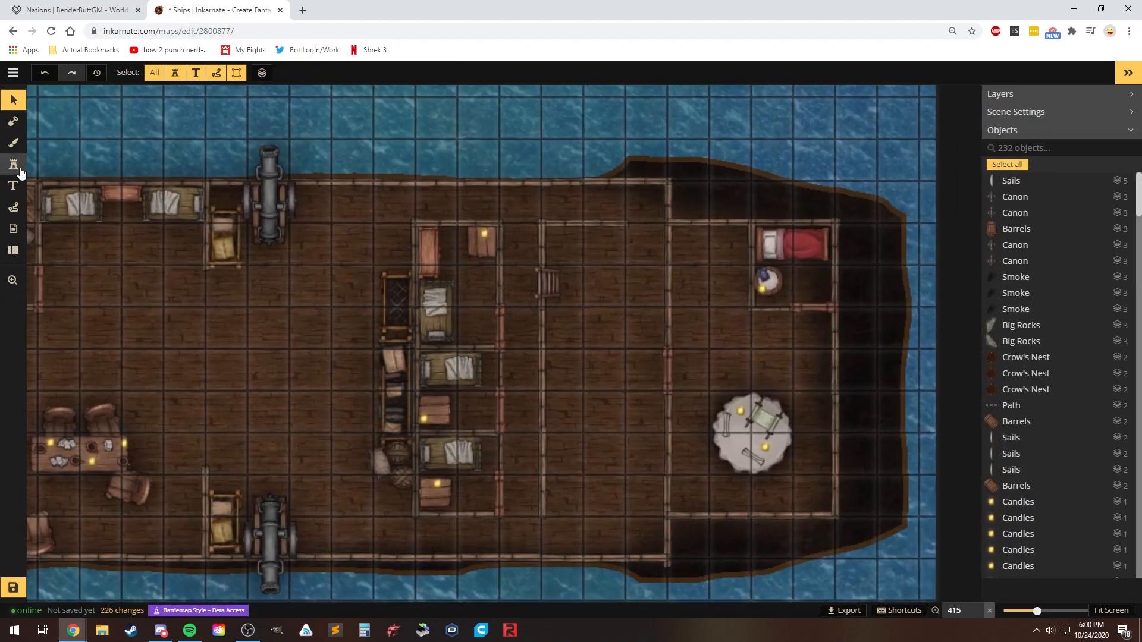
# Step: Place a long mess table with plates and a bookshelf beside the captain's bed
pyautogui.click(13, 165)
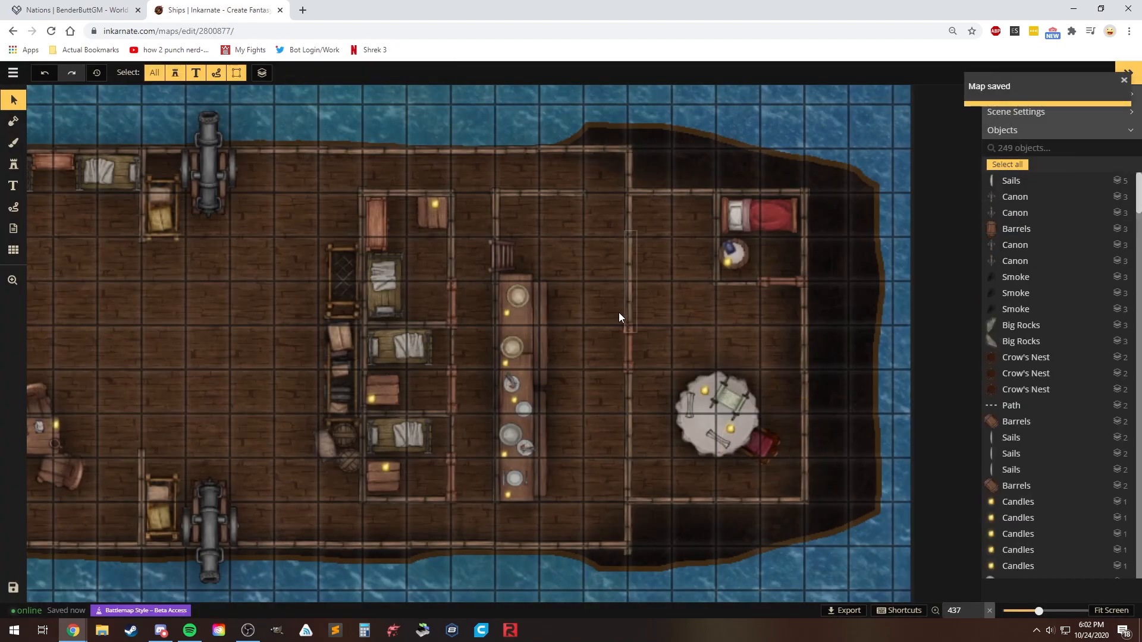
pyautogui.click(666, 207)
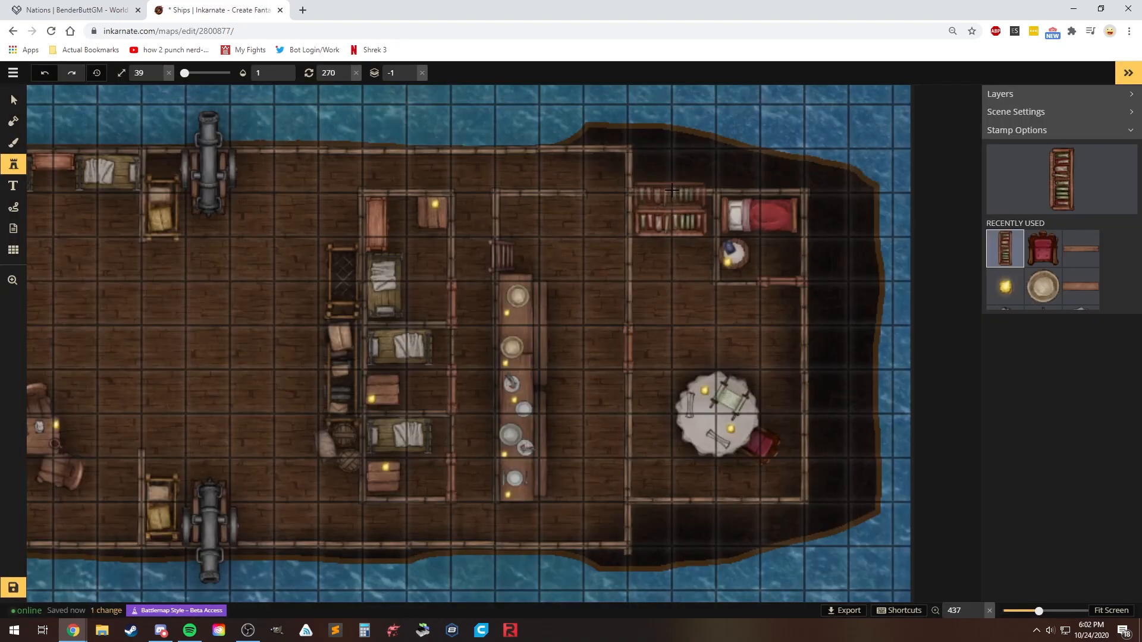
pyautogui.click(13, 99)
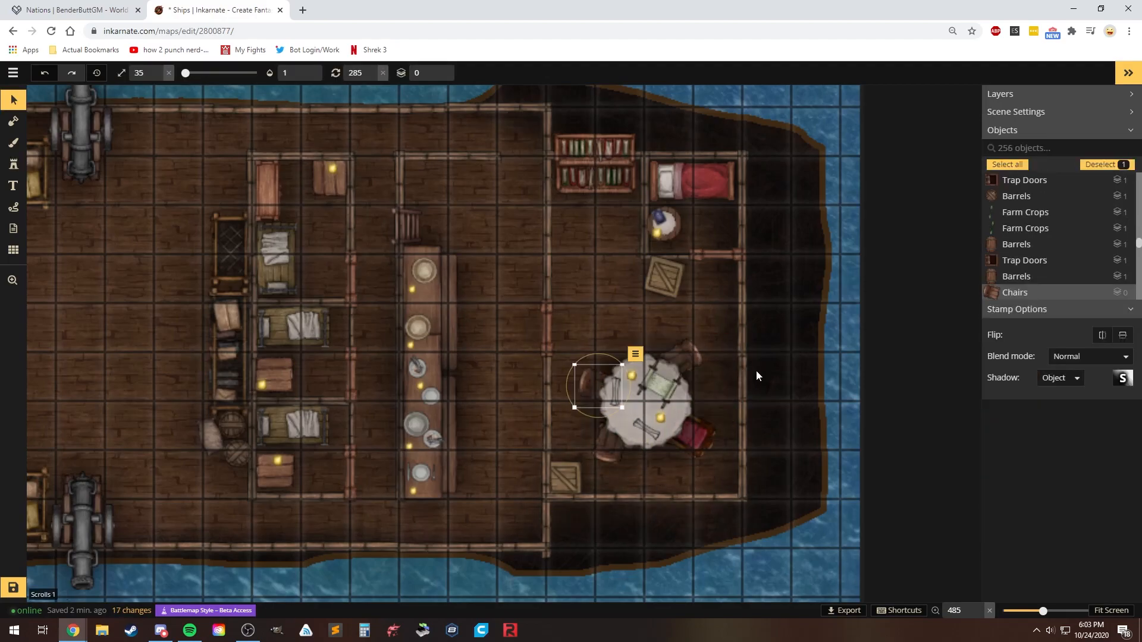
# Step: Add chairs by the round table, crates and a cannonball rack
pyautogui.click(13, 164)
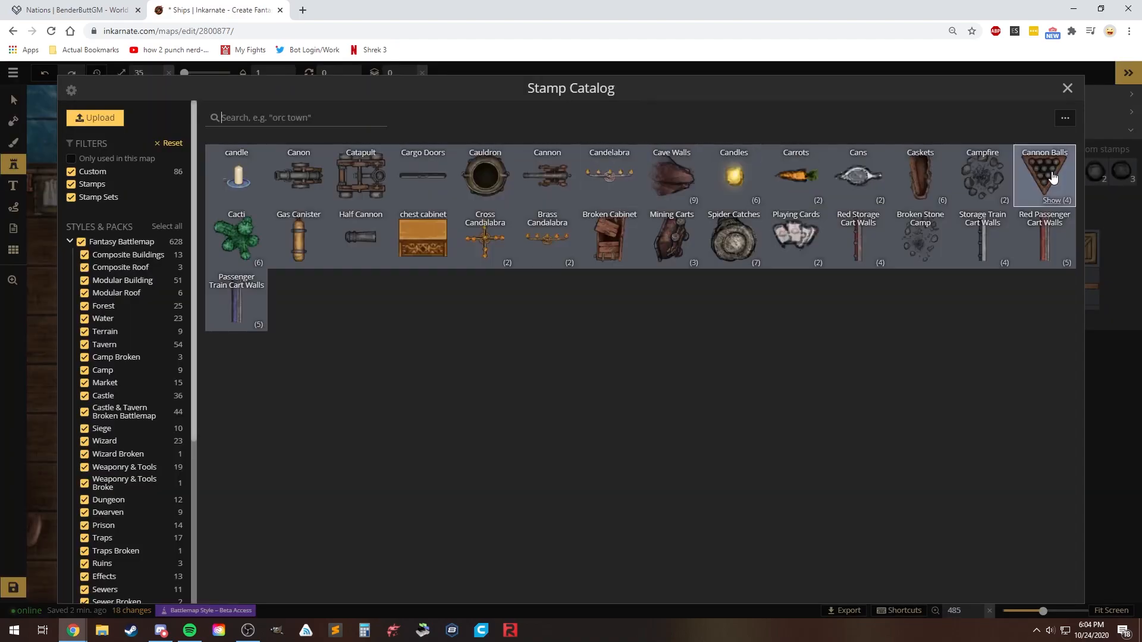
pyautogui.click(1044, 175)
pyautogui.write('tab')
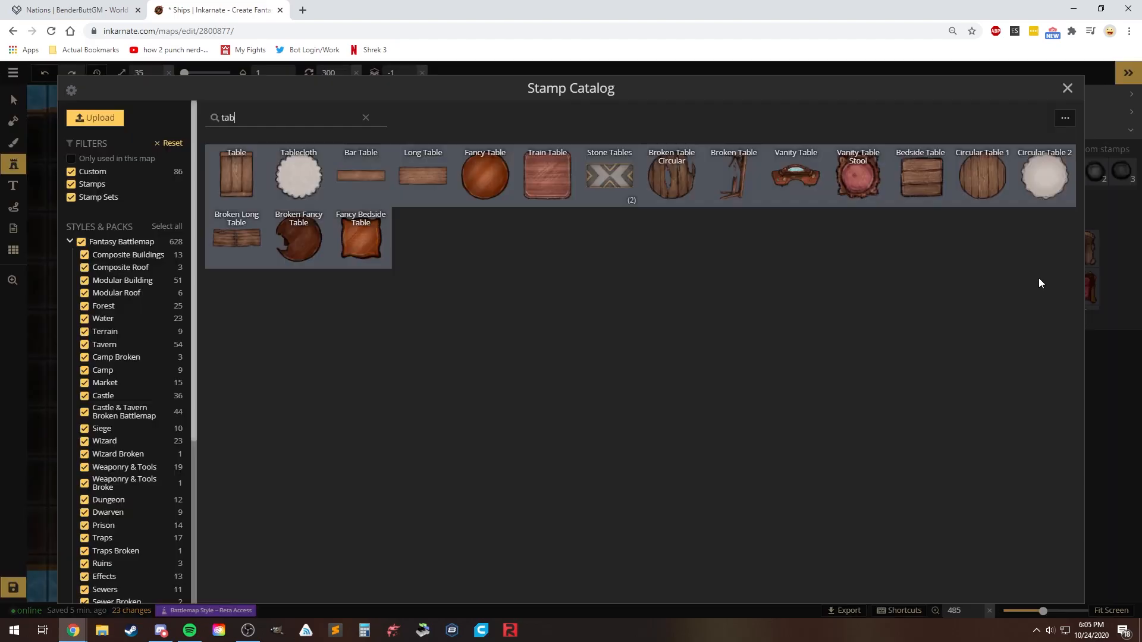
pyautogui.click(366, 117)
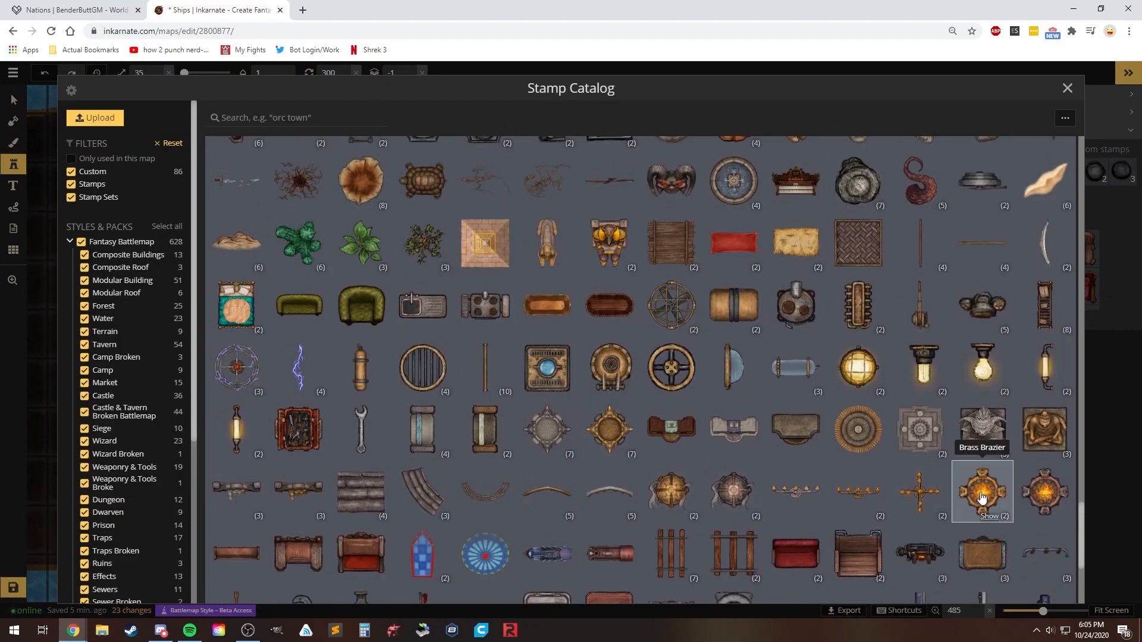
pyautogui.scroll(-3)
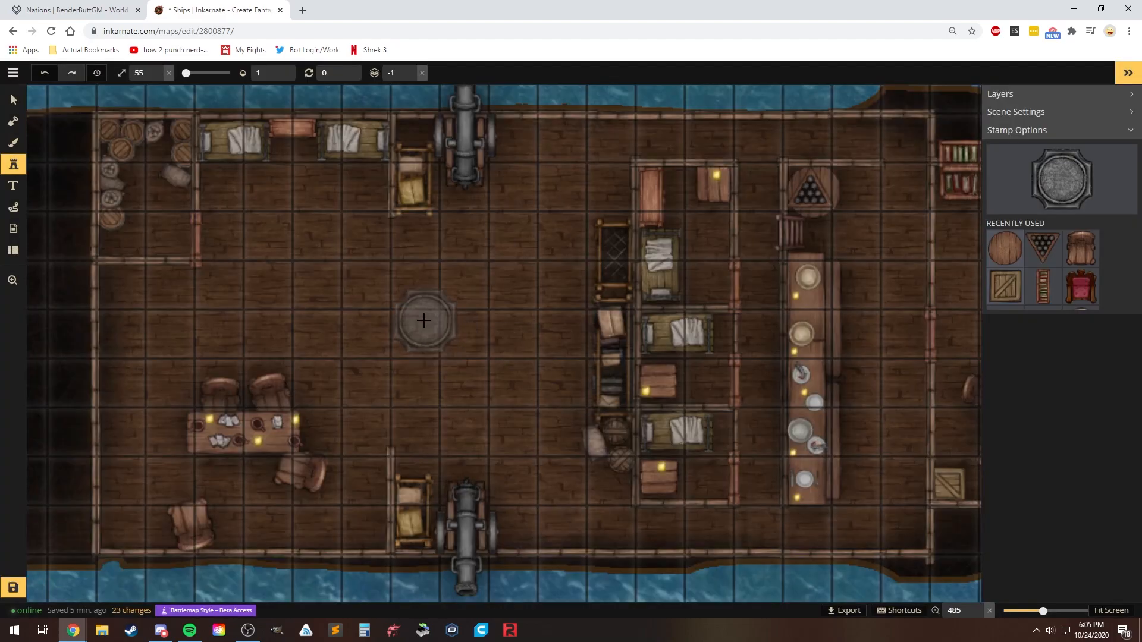
# Step: Place a round metal fixture mid-deck, wall torches, a second table set and a ladder
pyautogui.click(424, 320)
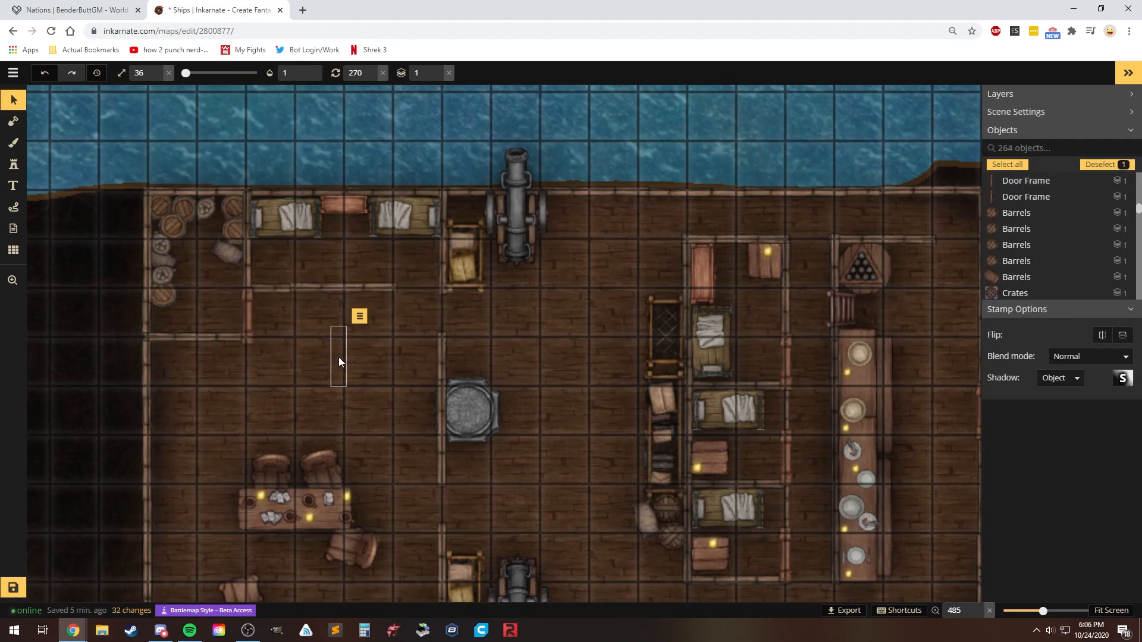
pyautogui.click(12, 164)
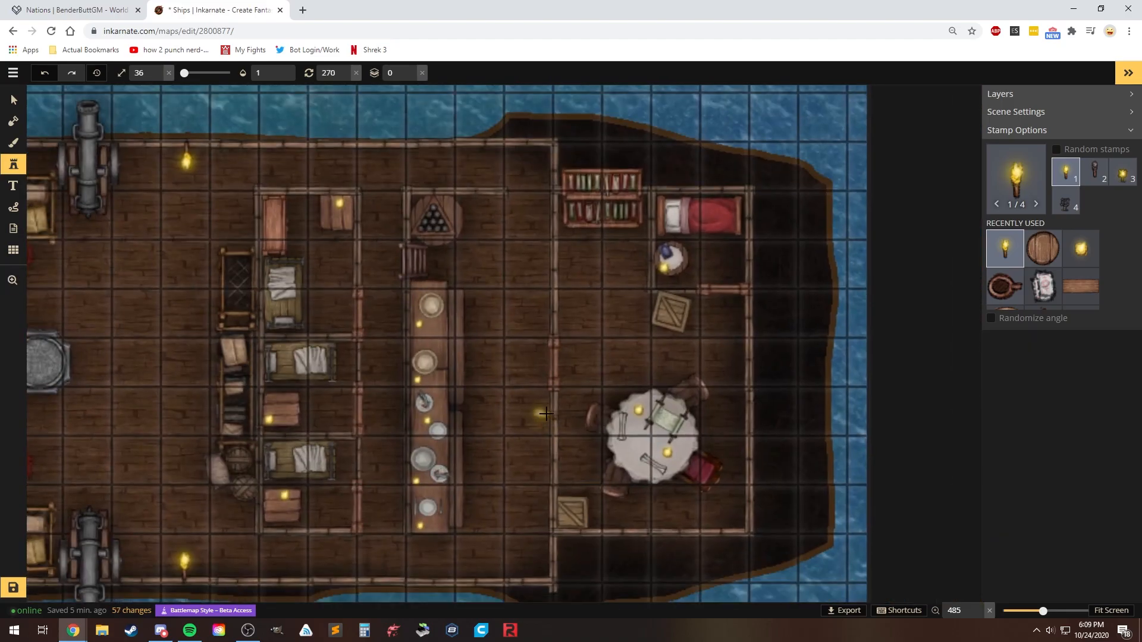
pyautogui.click(12, 99)
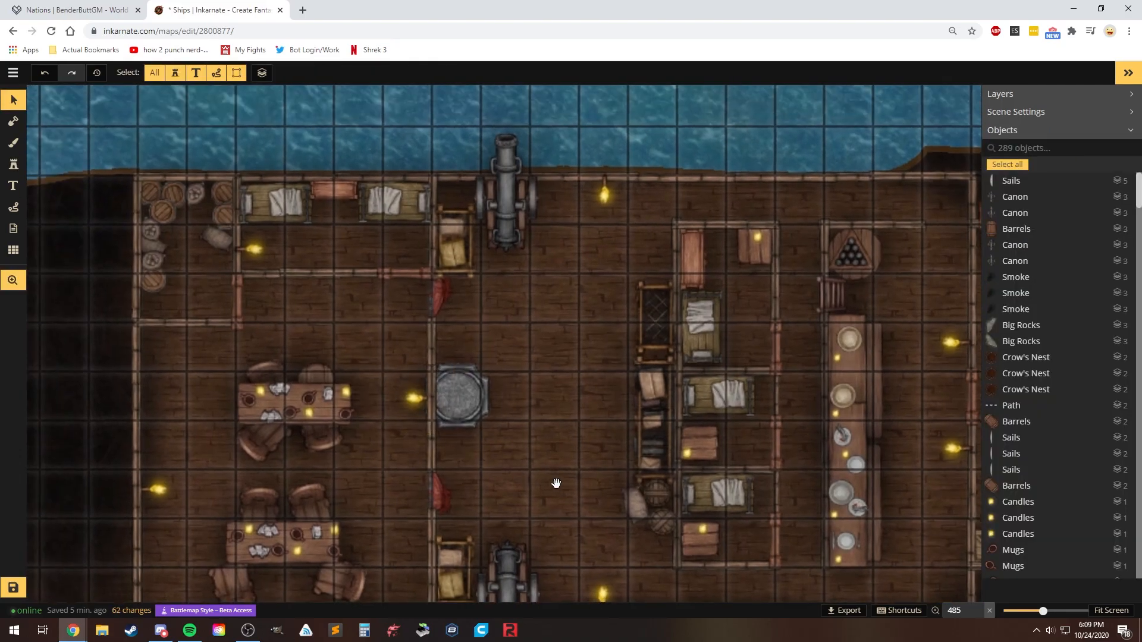
pyautogui.scroll(-3)
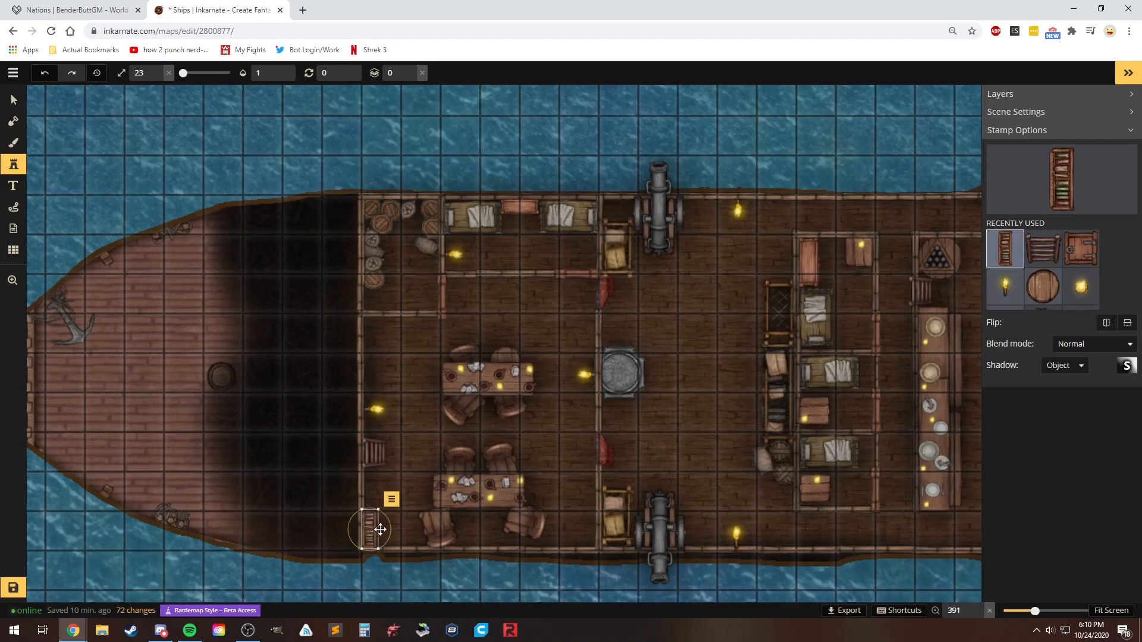
# Step: Zoom out to show all three ship views on the water and save the Ships map
pyautogui.click(13, 100)
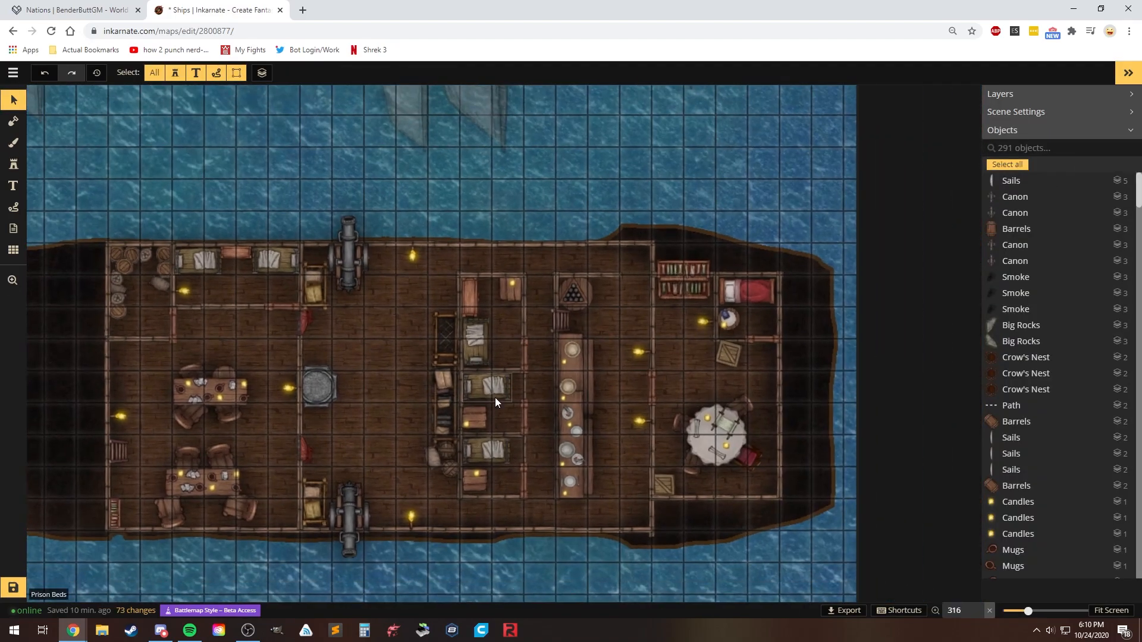
pyautogui.click(542, 264)
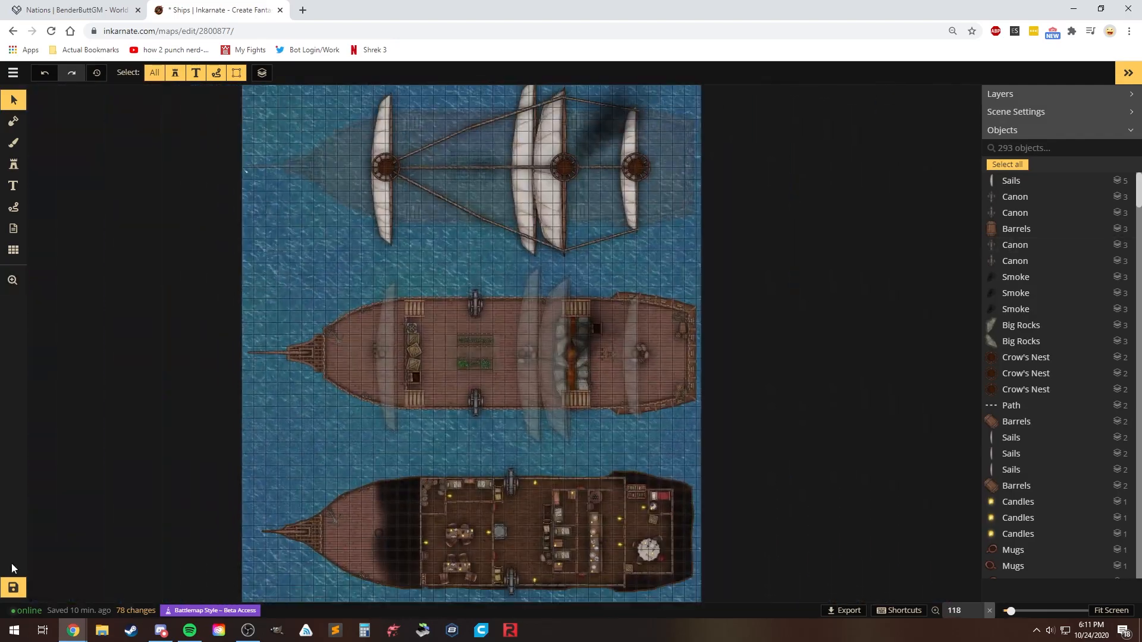
pyautogui.click(12, 143)
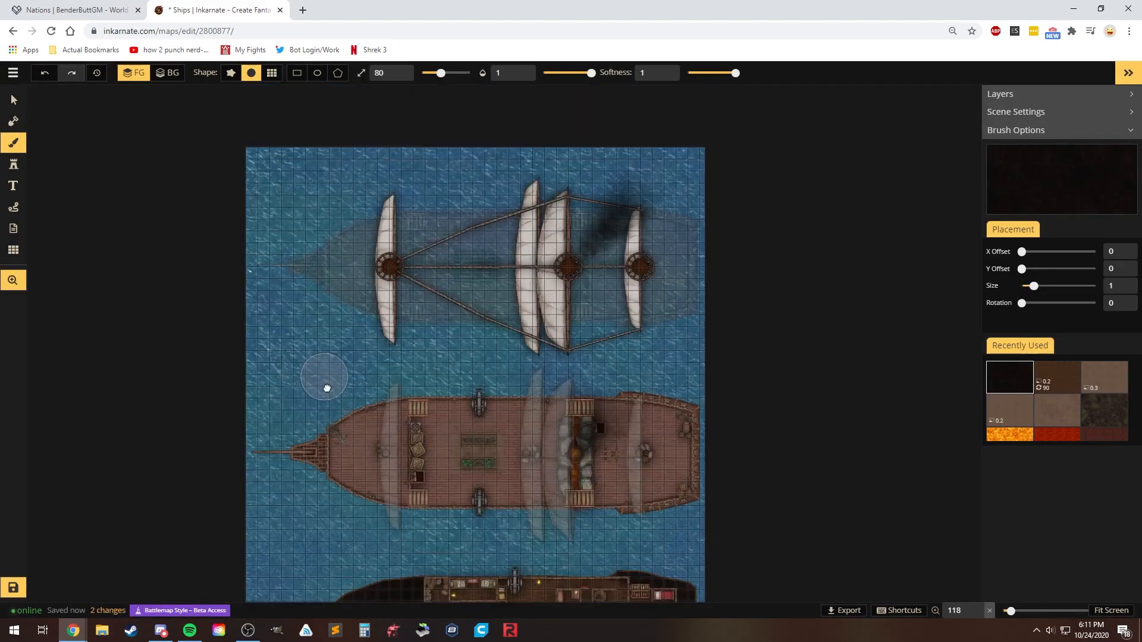
pyautogui.click(12, 100)
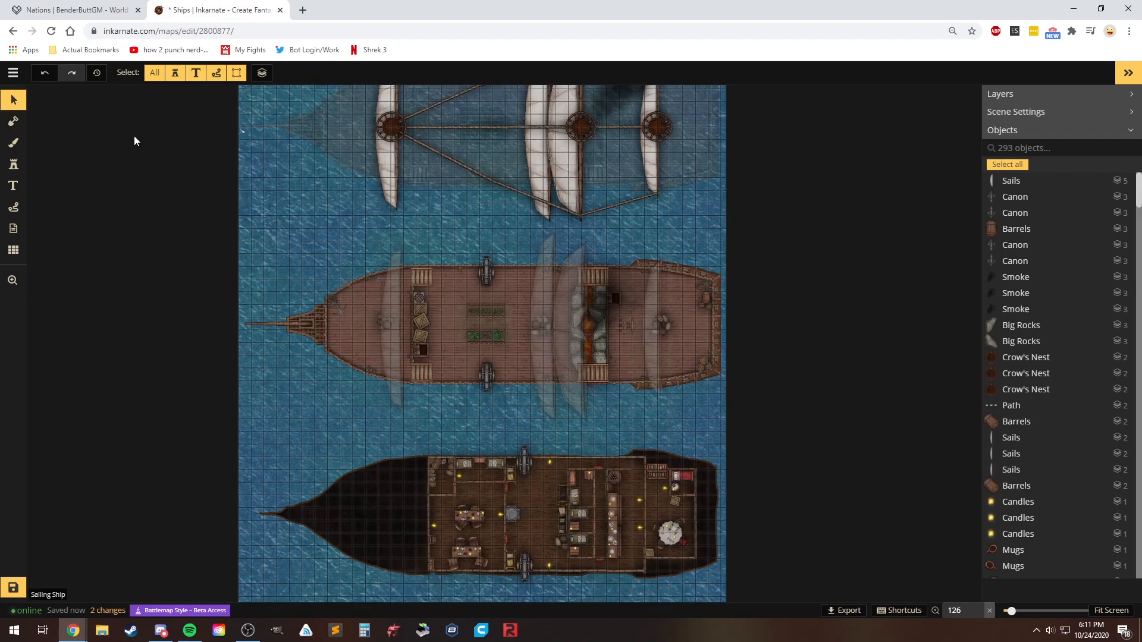